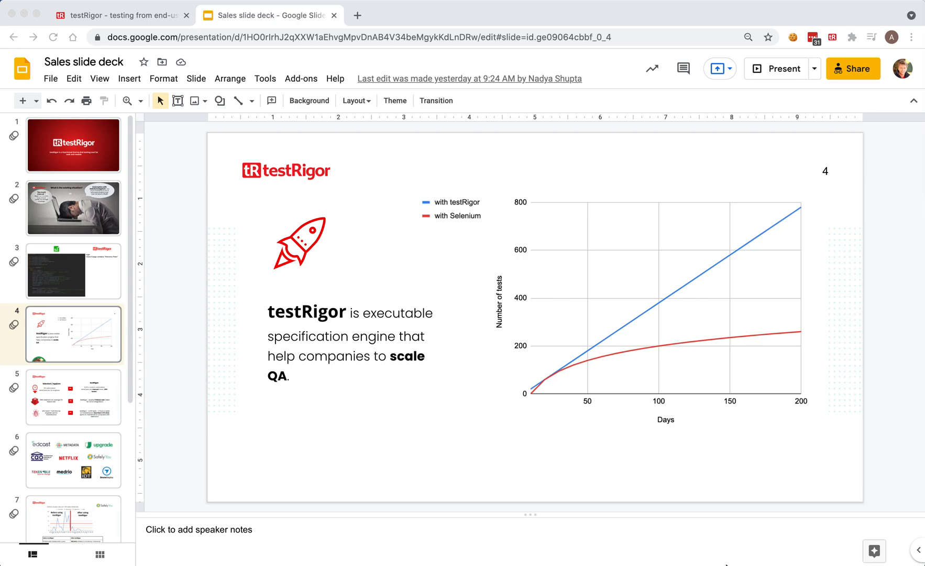
pyautogui.moveTo(244, 79)
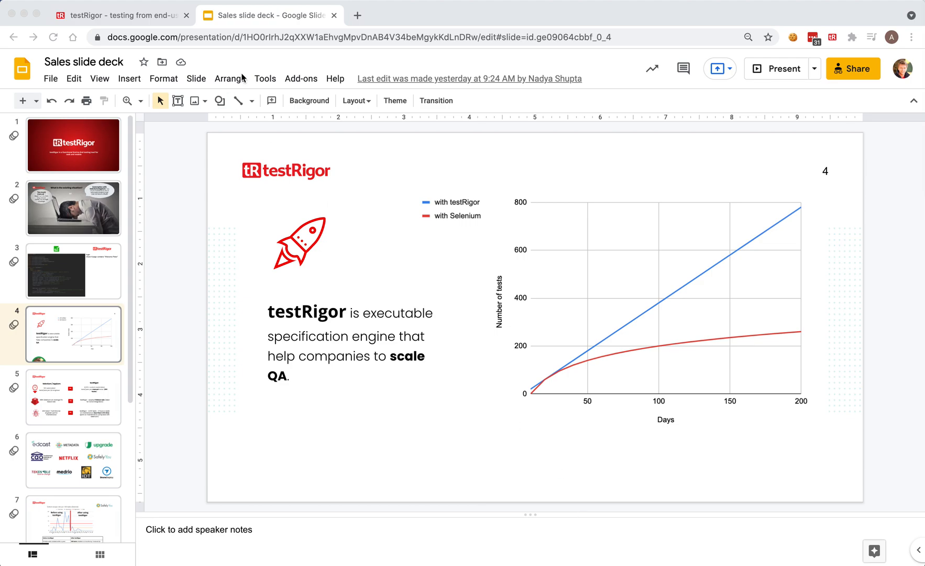
pyautogui.moveTo(544, 309)
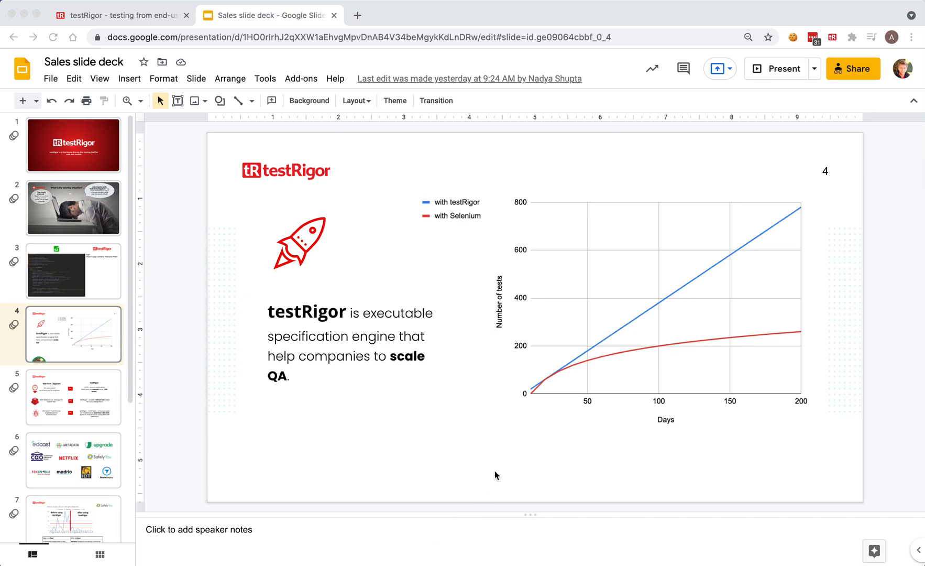
pyautogui.moveTo(517, 395)
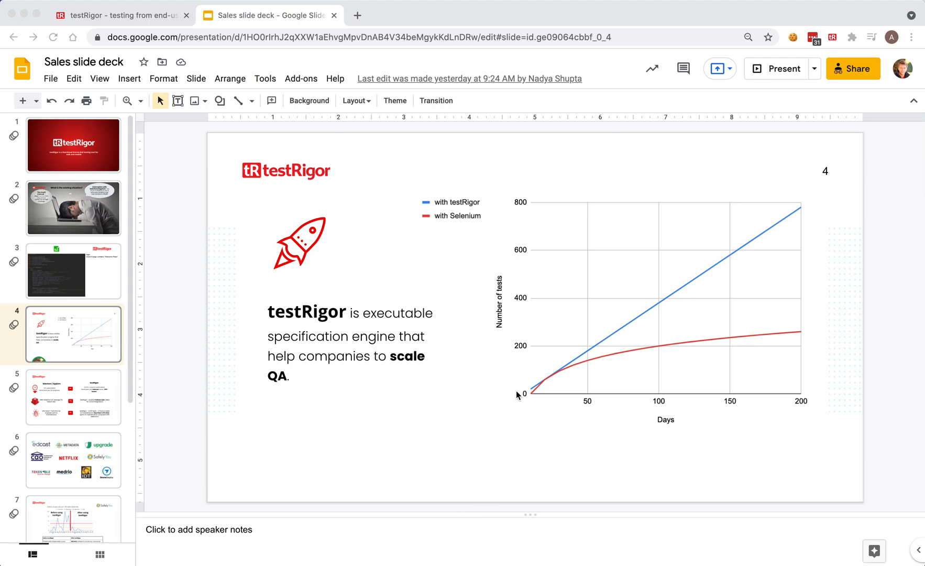
pyautogui.moveTo(805, 319)
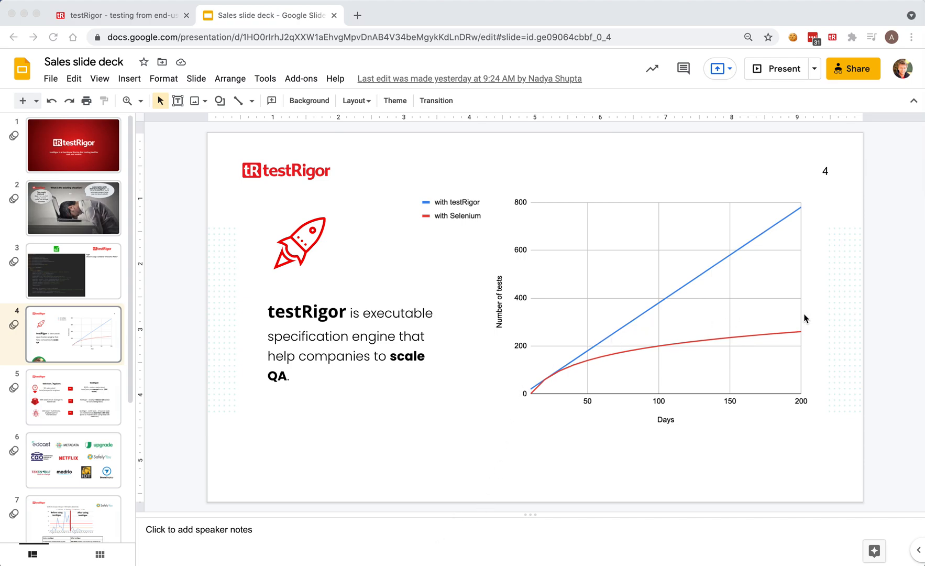
pyautogui.moveTo(793, 337)
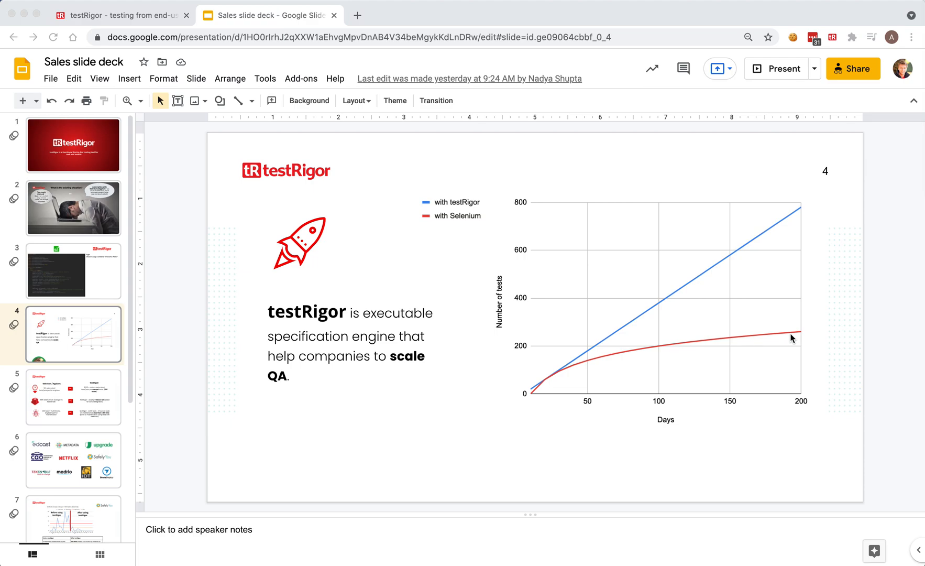
pyautogui.moveTo(768, 320)
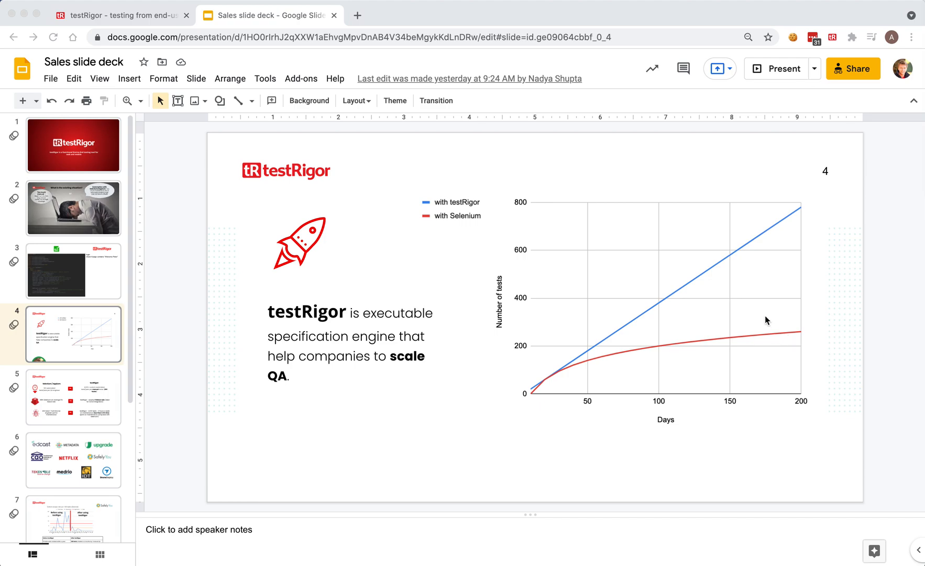
pyautogui.moveTo(713, 277)
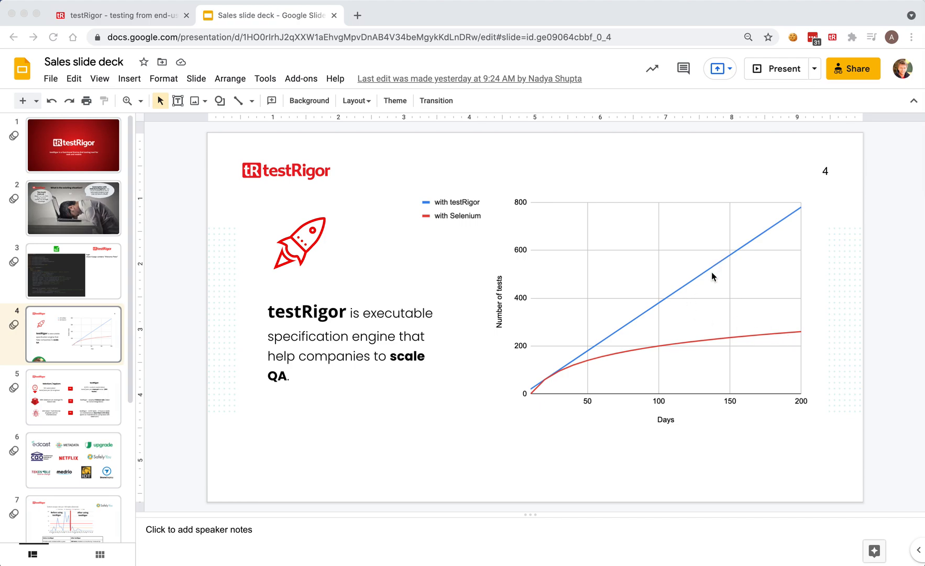
pyautogui.moveTo(683, 305)
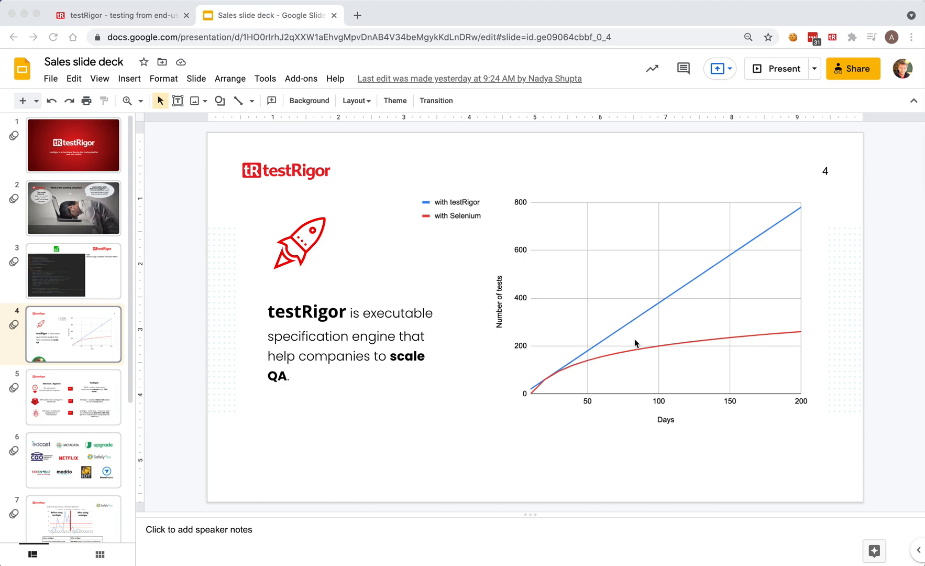
pyautogui.moveTo(598, 330)
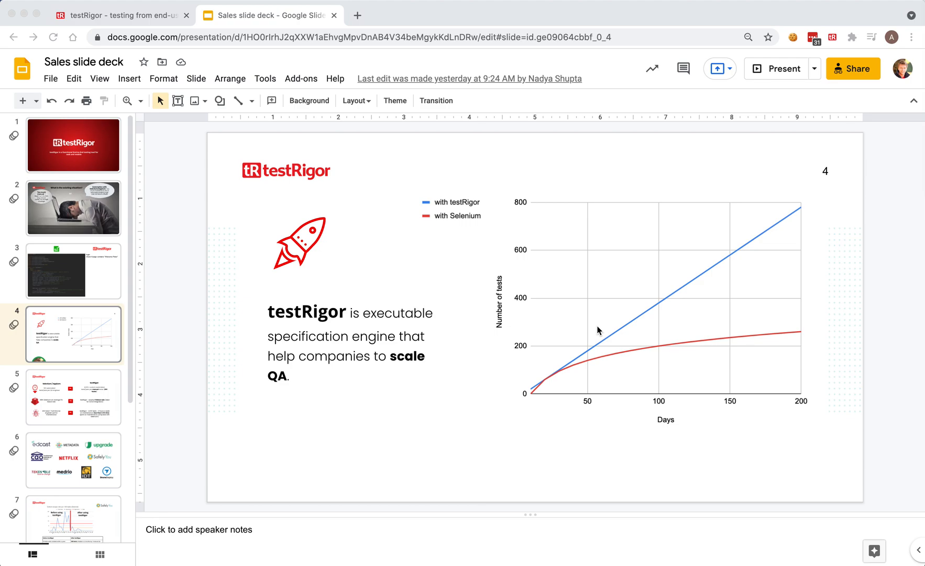
pyautogui.moveTo(409, 110)
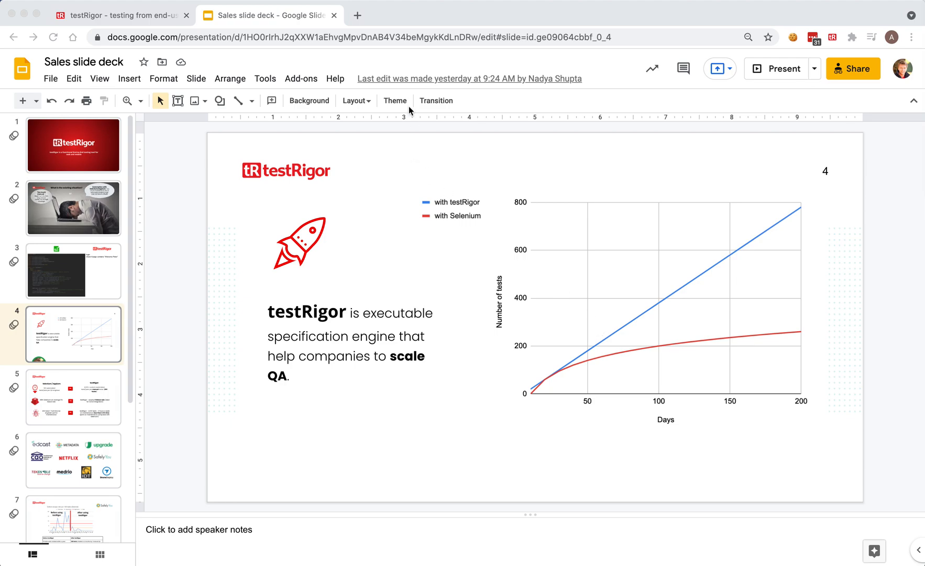
pyautogui.moveTo(79, 62)
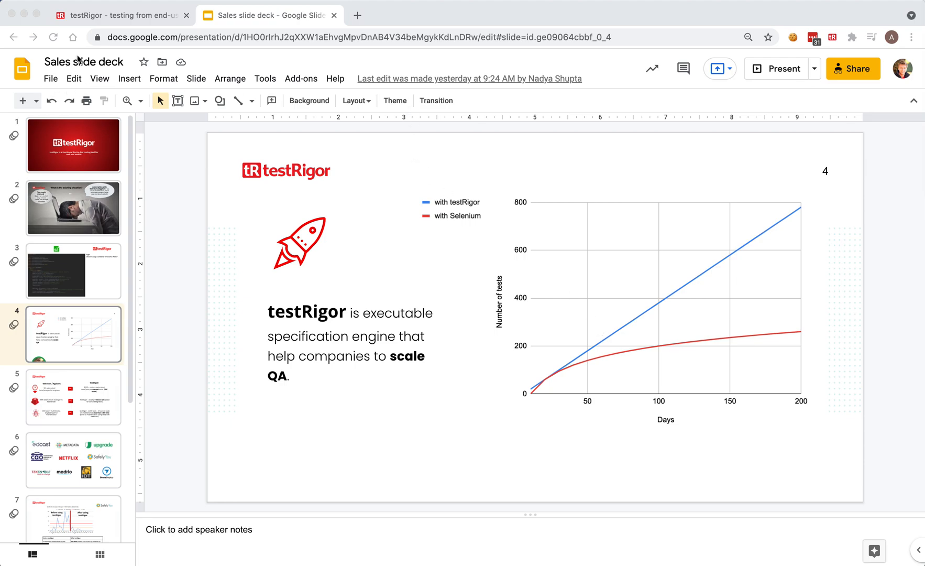
# - Bring up the failed account-creation test case's custom steps in the editor, selecting the Weekly Specials check step
pyautogui.click(118, 15)
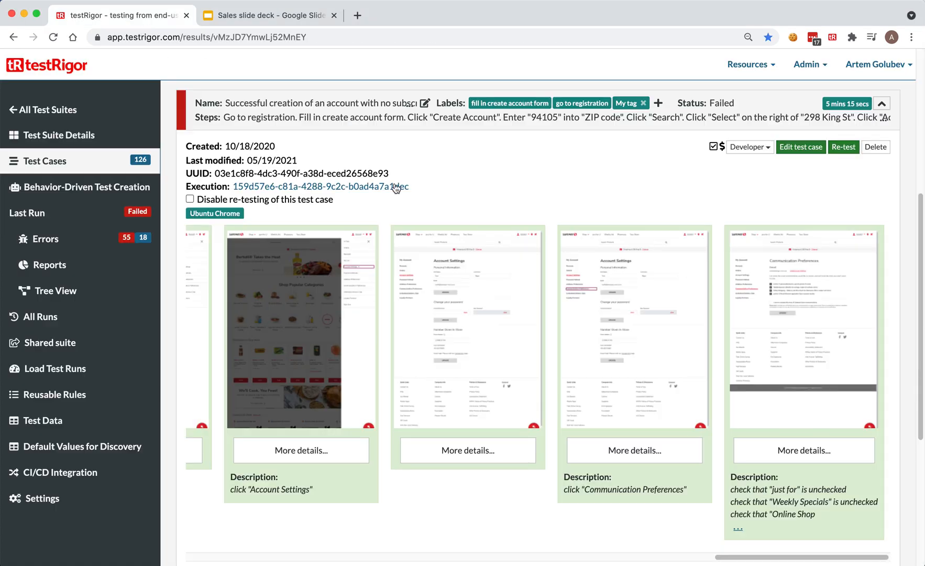
pyautogui.moveTo(801, 147)
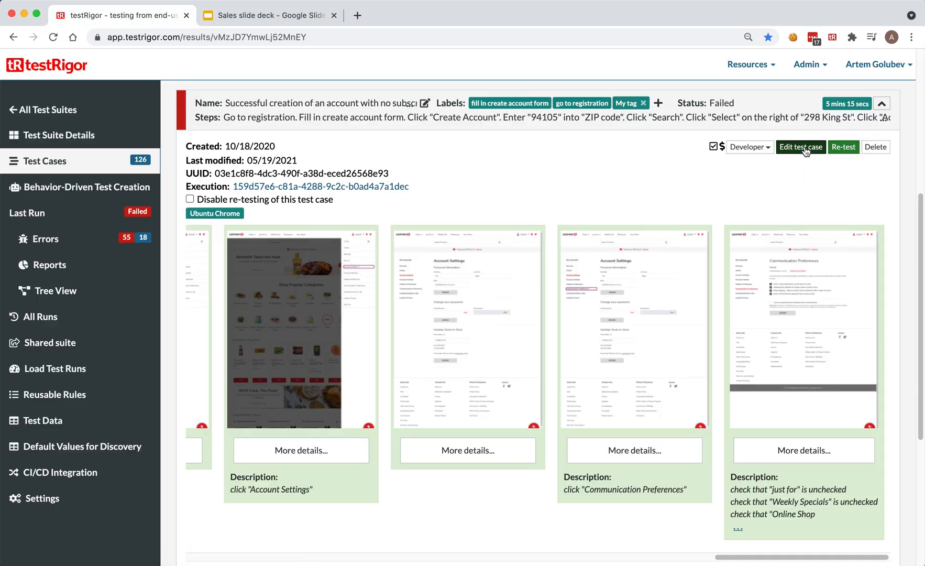
pyautogui.click(800, 147)
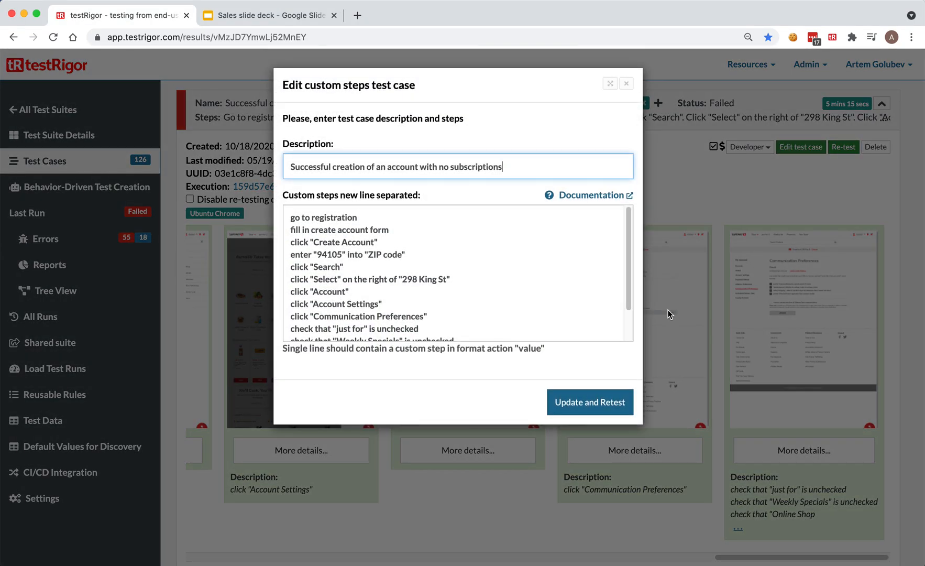
pyautogui.moveTo(516, 272)
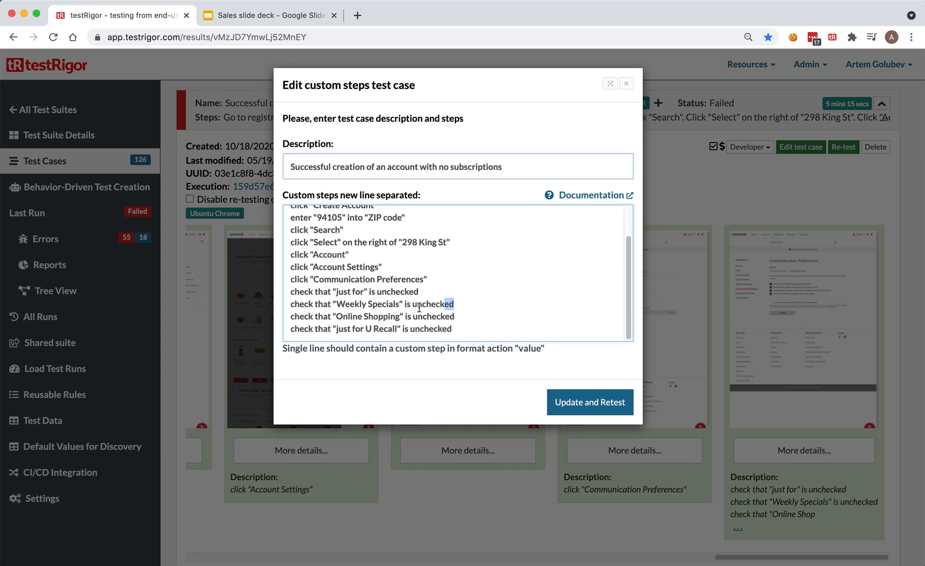
pyautogui.tripleClick(372, 303)
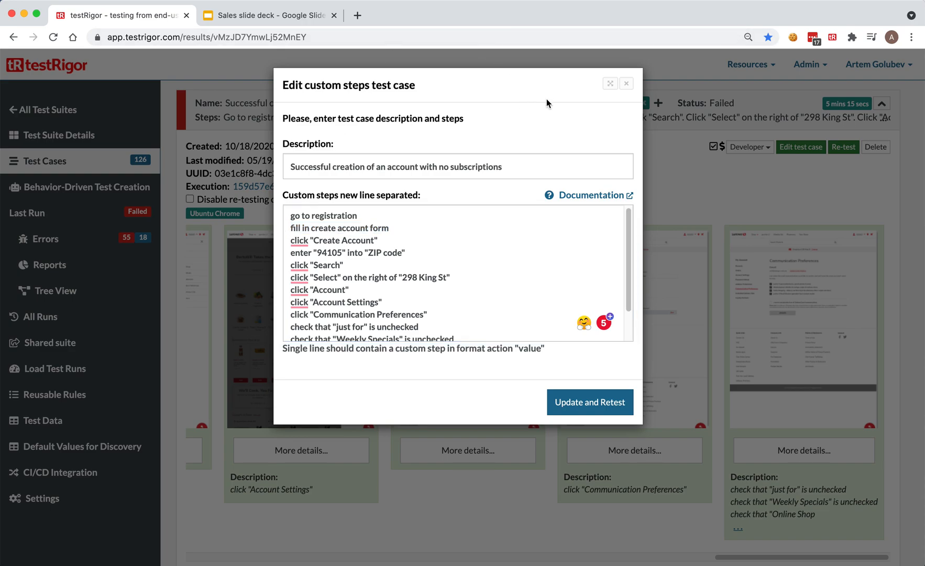
pyautogui.moveTo(540, 119)
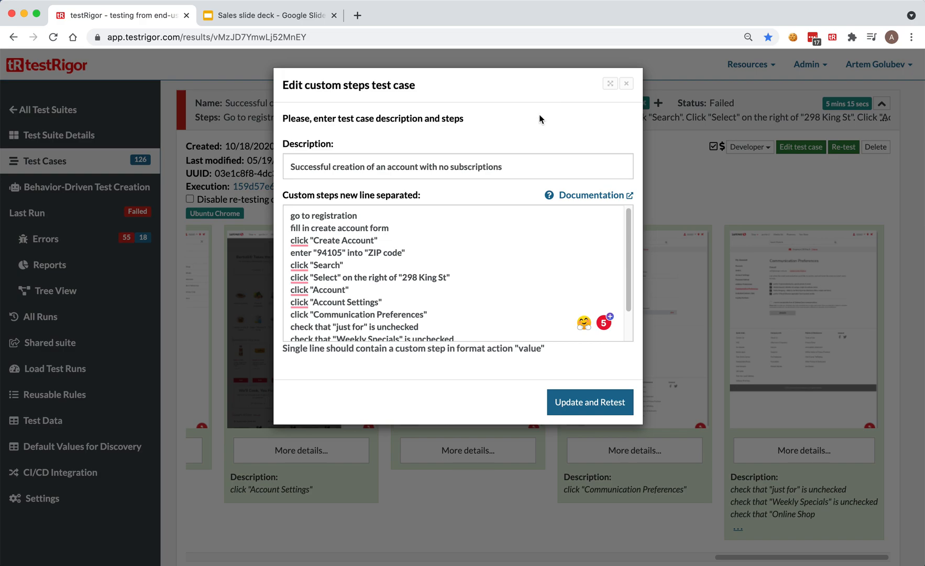
pyautogui.scroll(-3)
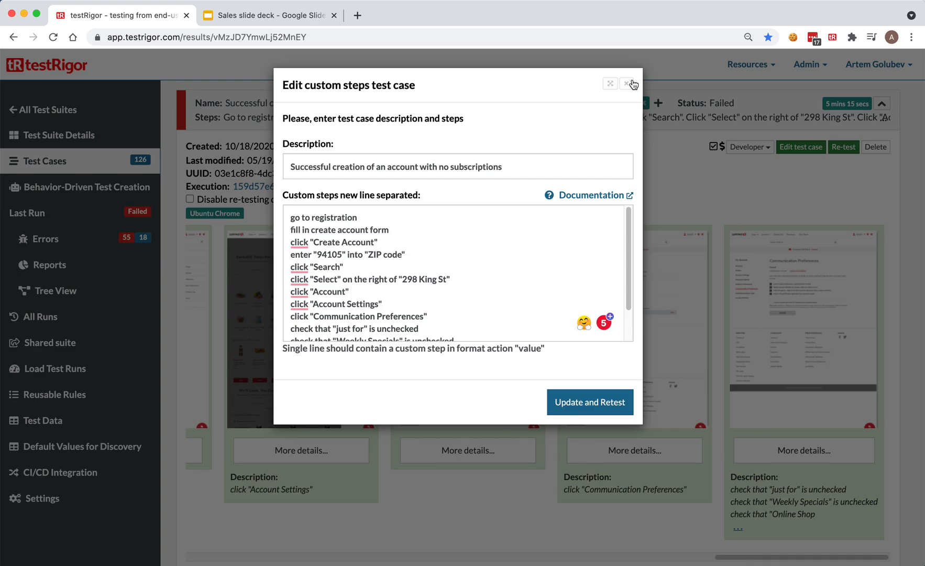
pyautogui.click(627, 83)
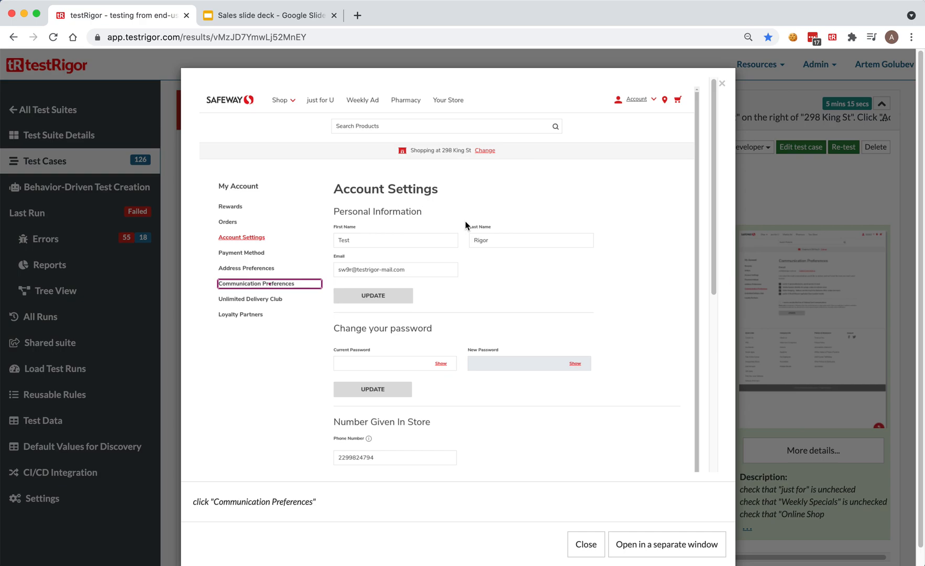
pyautogui.moveTo(253, 303)
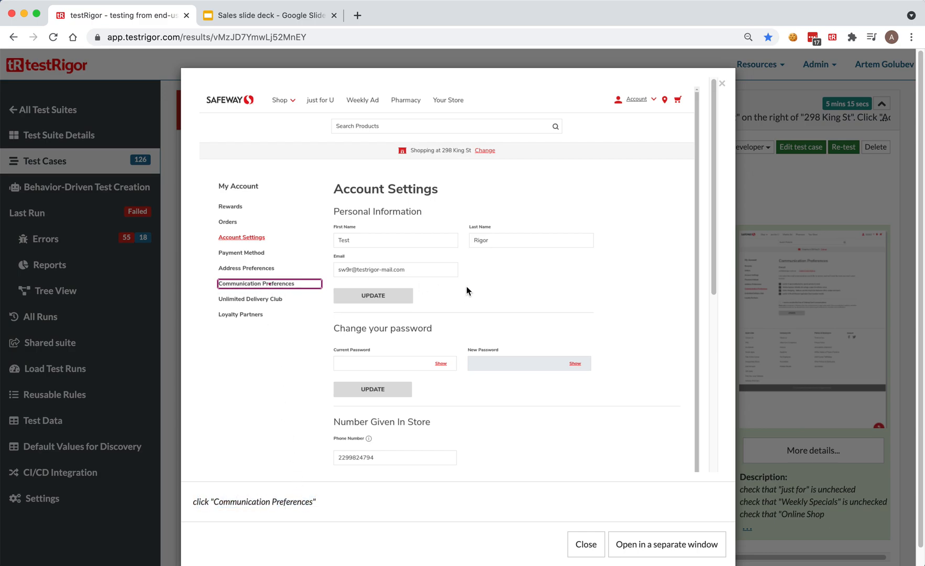
pyautogui.moveTo(398, 202)
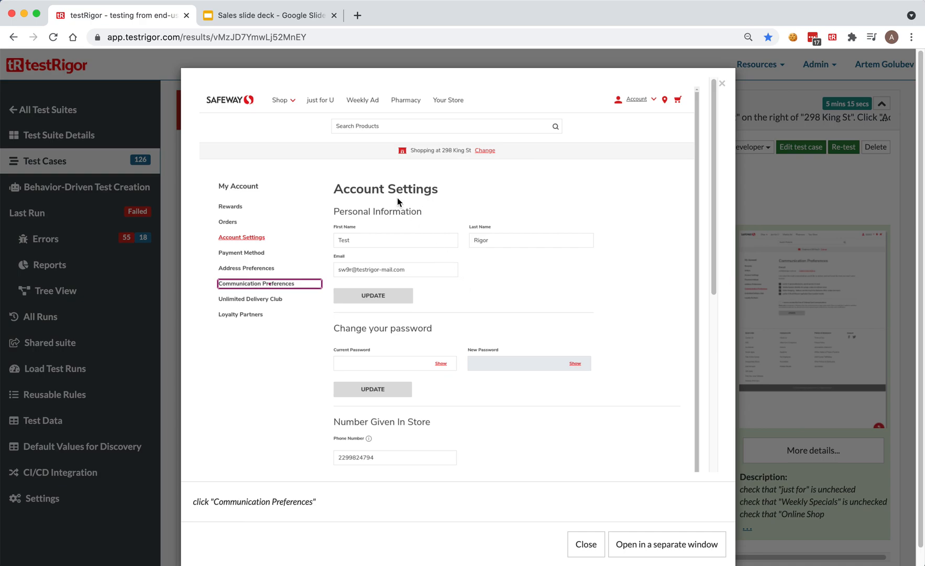
pyautogui.moveTo(348, 132)
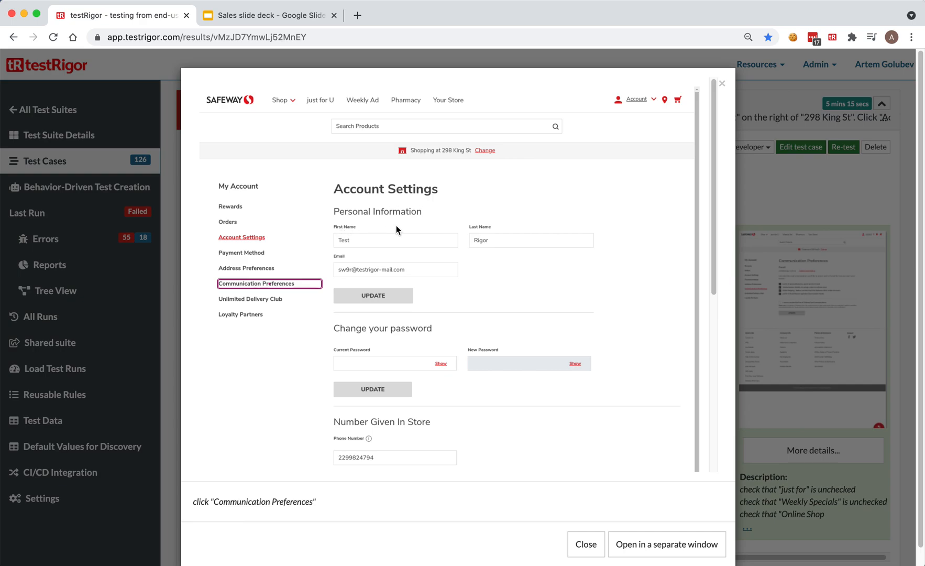
pyautogui.moveTo(483, 240)
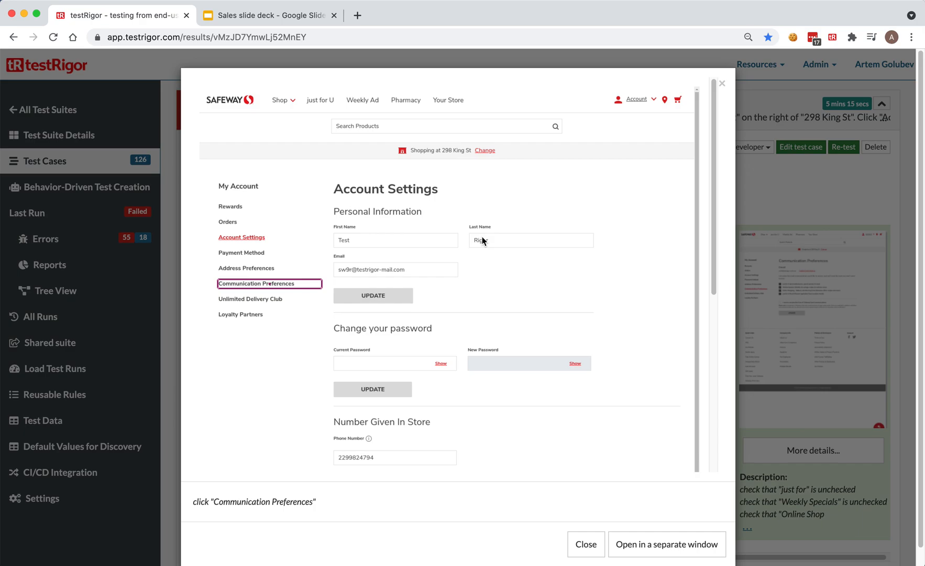
# - Dismiss the enlarged Communication Preferences step screenshot to return to the failed test case's results
pyautogui.write('Rigor')
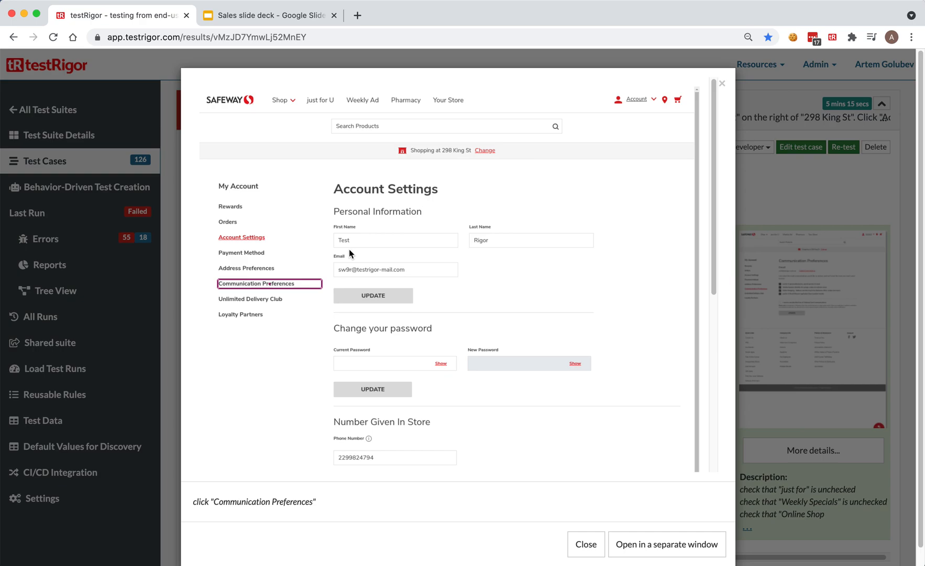
pyautogui.moveTo(358, 231)
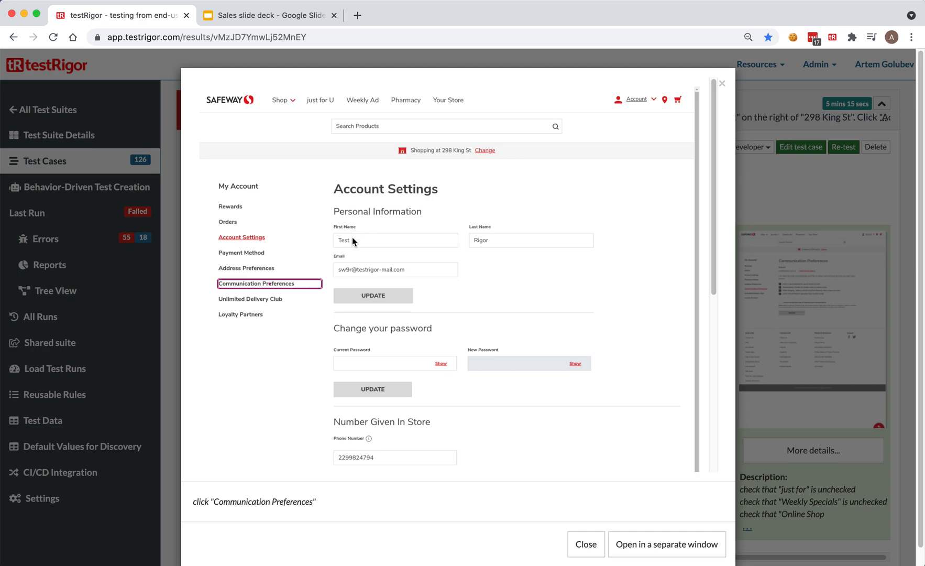
pyautogui.moveTo(377, 245)
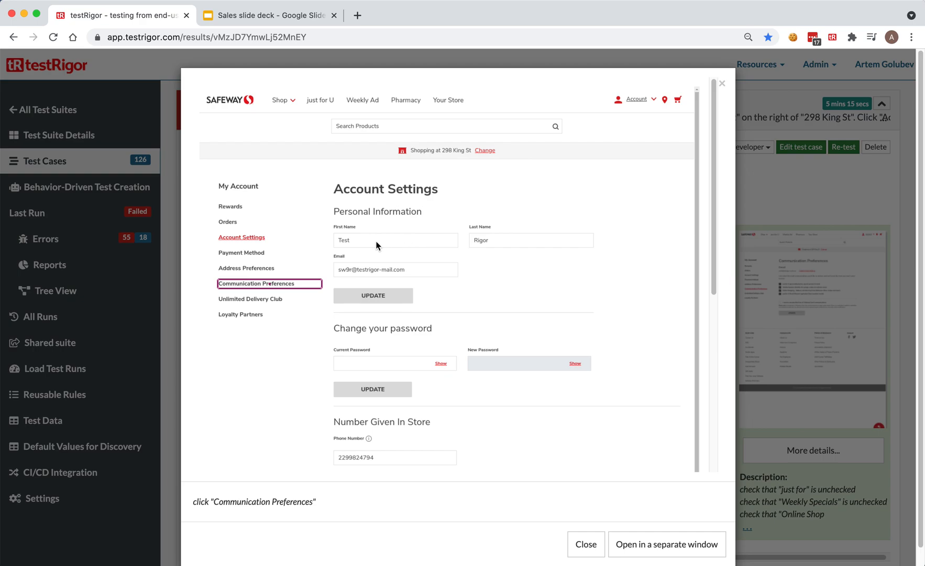
pyautogui.moveTo(352, 122)
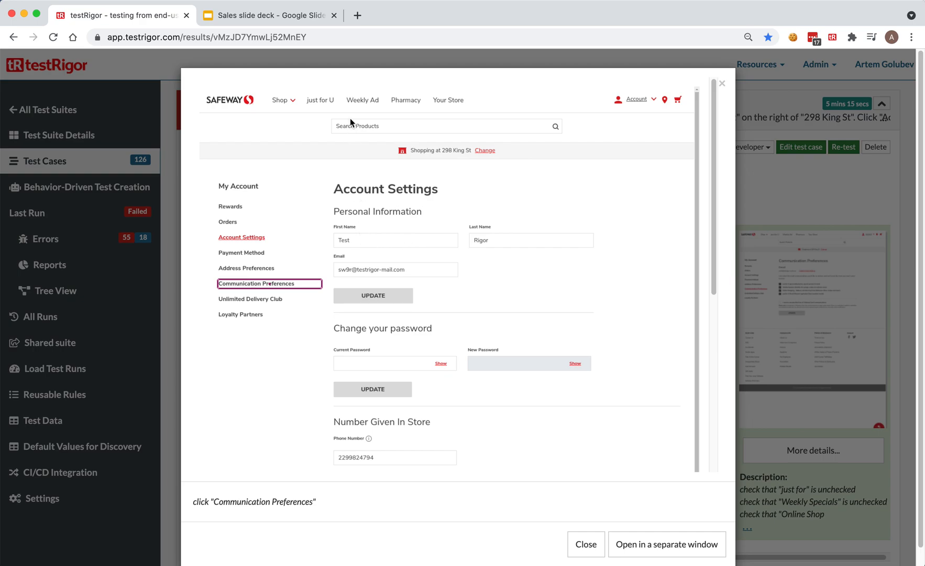
pyautogui.moveTo(356, 247)
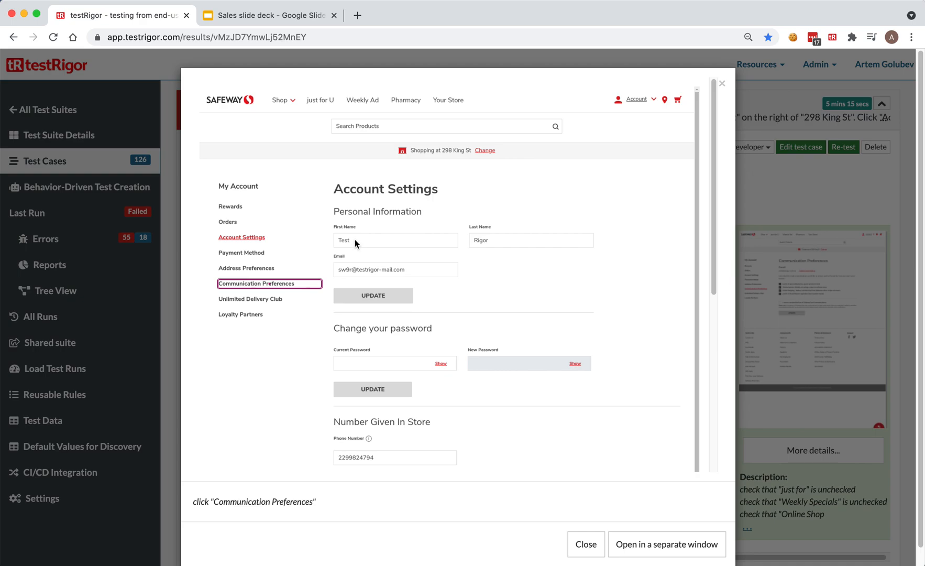
pyautogui.moveTo(386, 247)
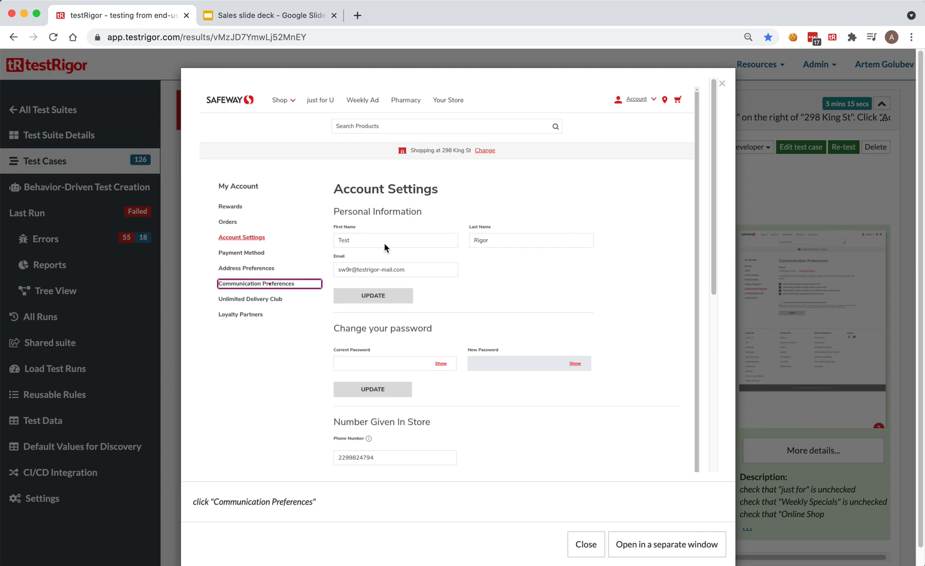
pyautogui.moveTo(319, 373)
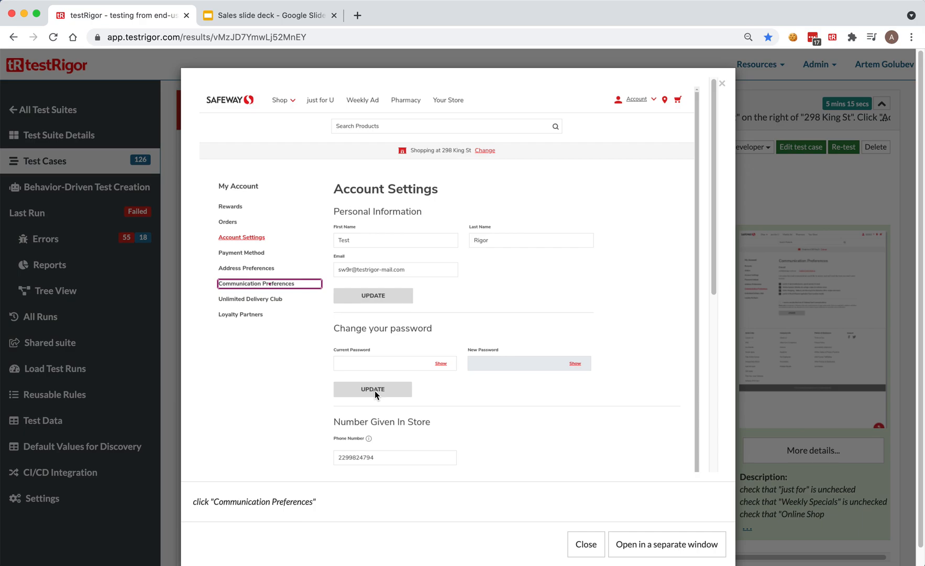
pyautogui.moveTo(394, 384)
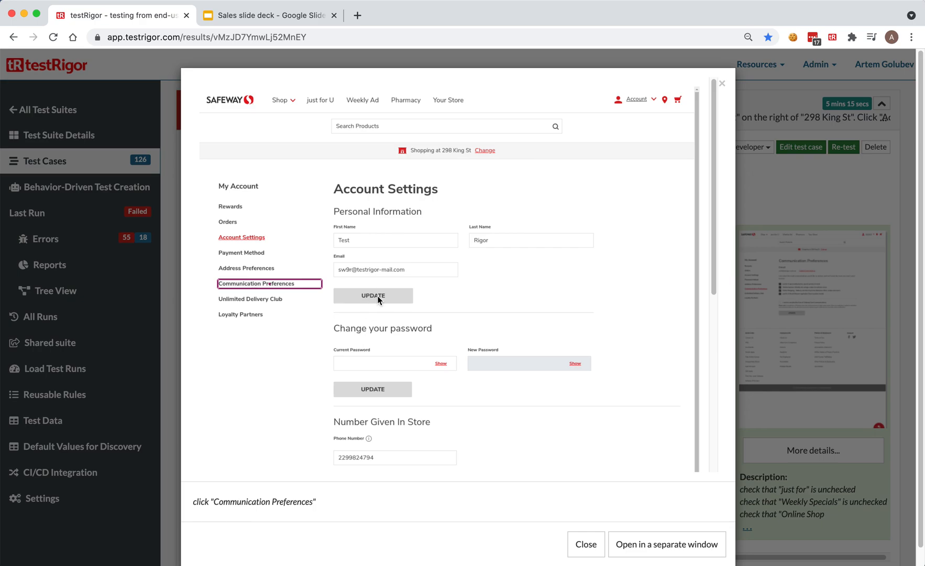
pyautogui.moveTo(382, 354)
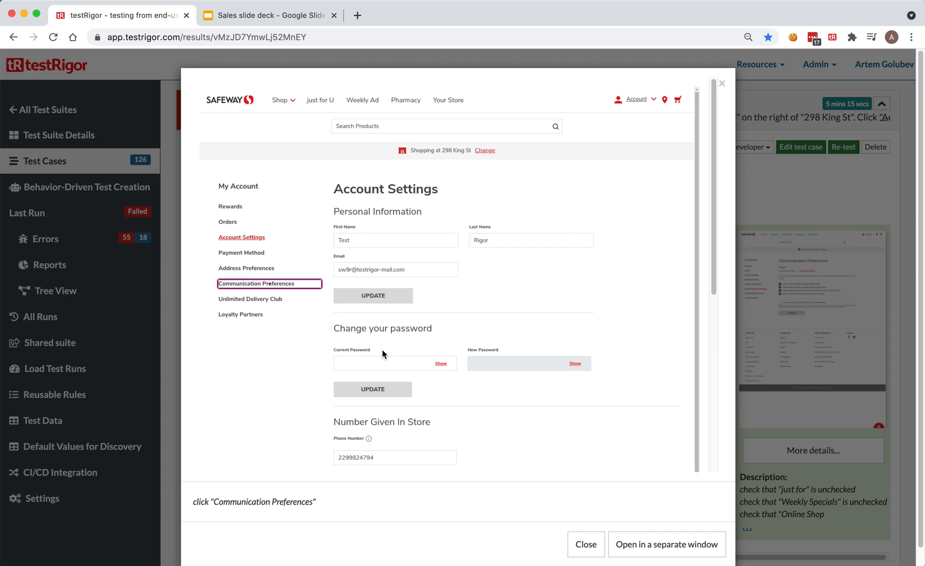
pyautogui.moveTo(382, 389)
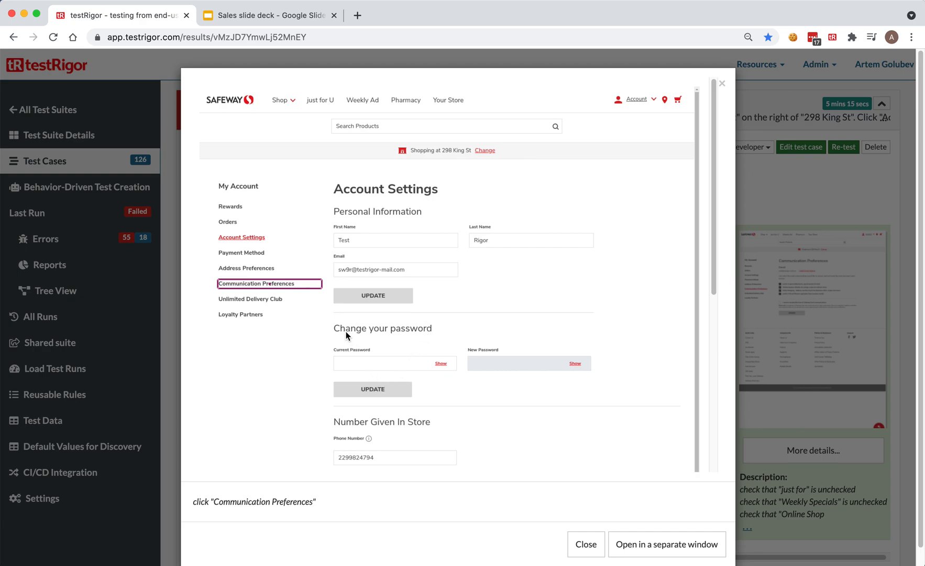
pyautogui.moveTo(352, 396)
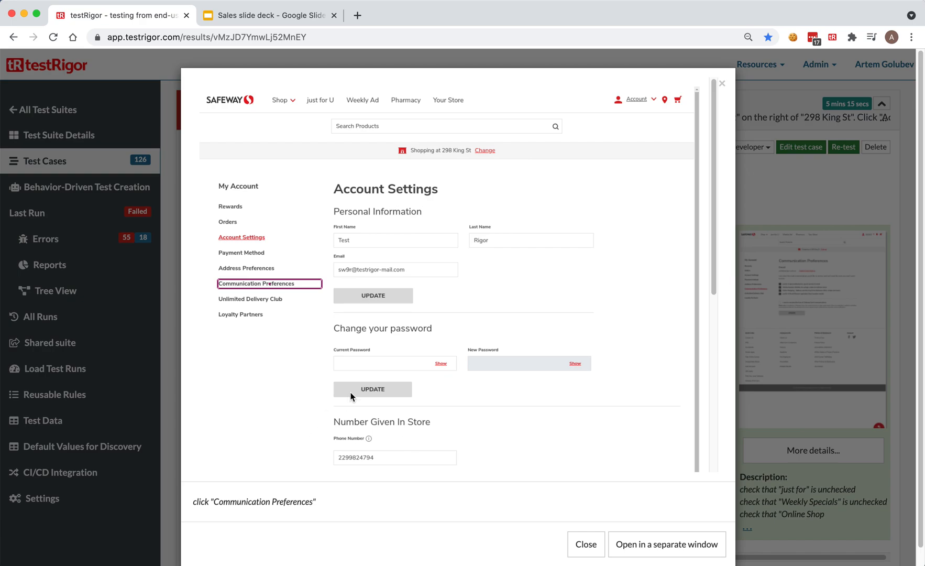
pyautogui.moveTo(352, 400)
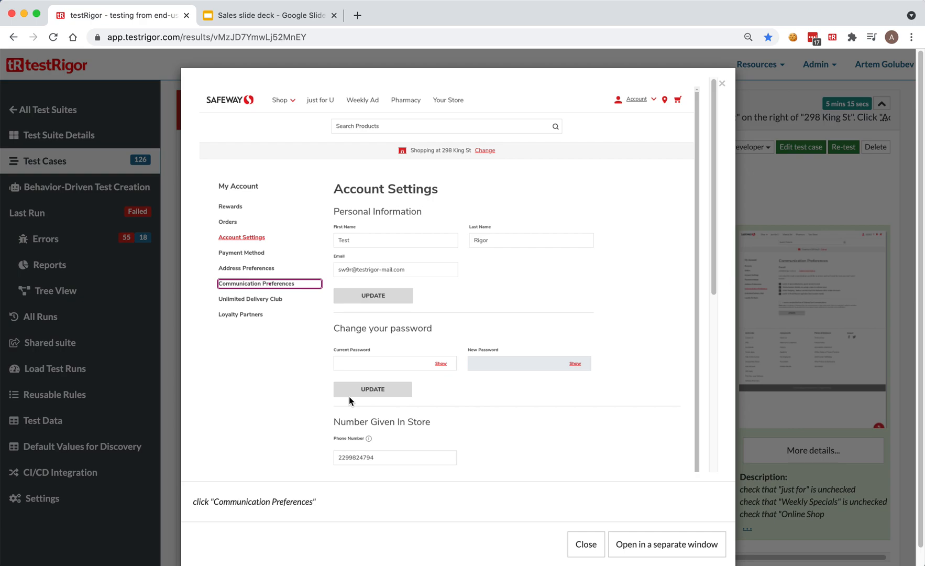
pyautogui.moveTo(503, 316)
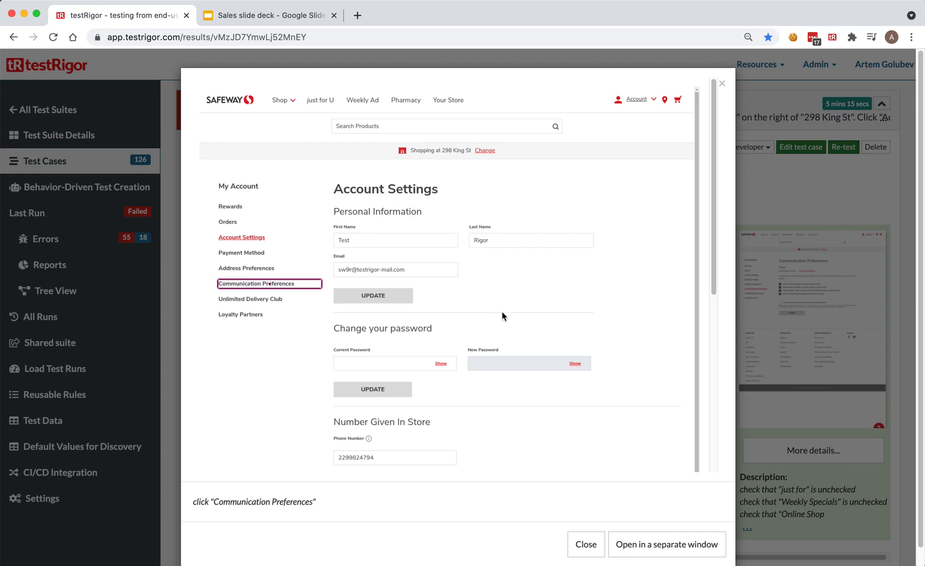
pyautogui.moveTo(599, 297)
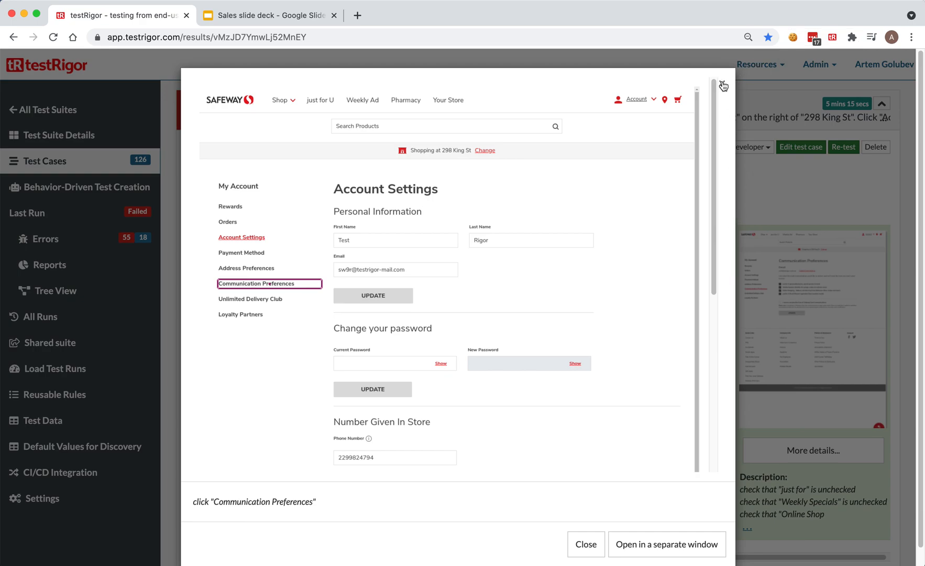
pyautogui.click(584, 544)
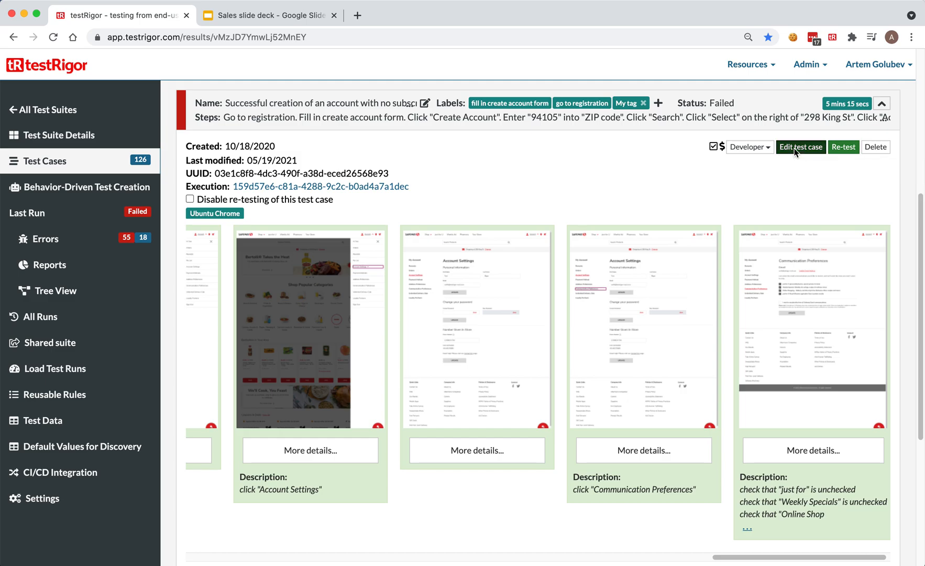
# - Reopen the failed test case's steps editor and go to the documentation on writing test steps
pyautogui.click(801, 147)
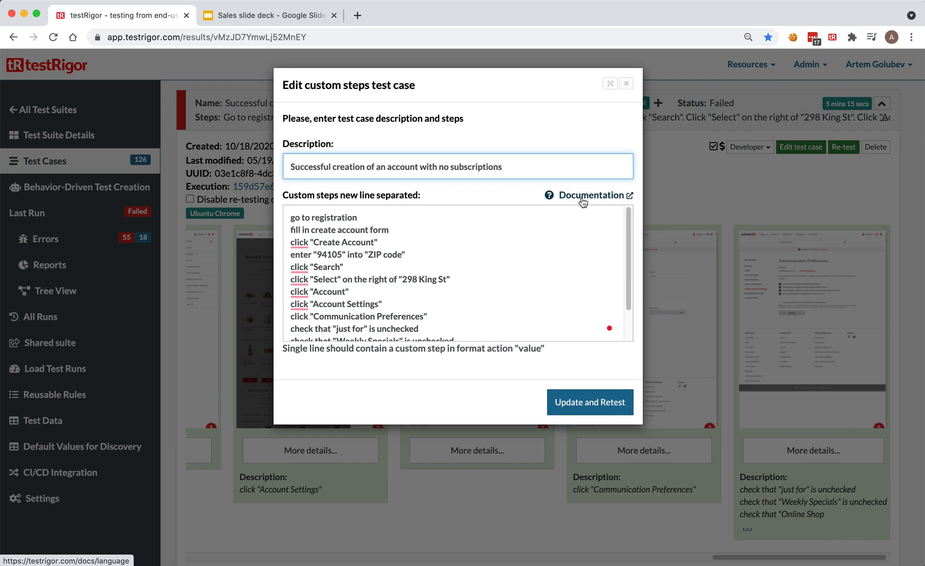
pyautogui.click(584, 195)
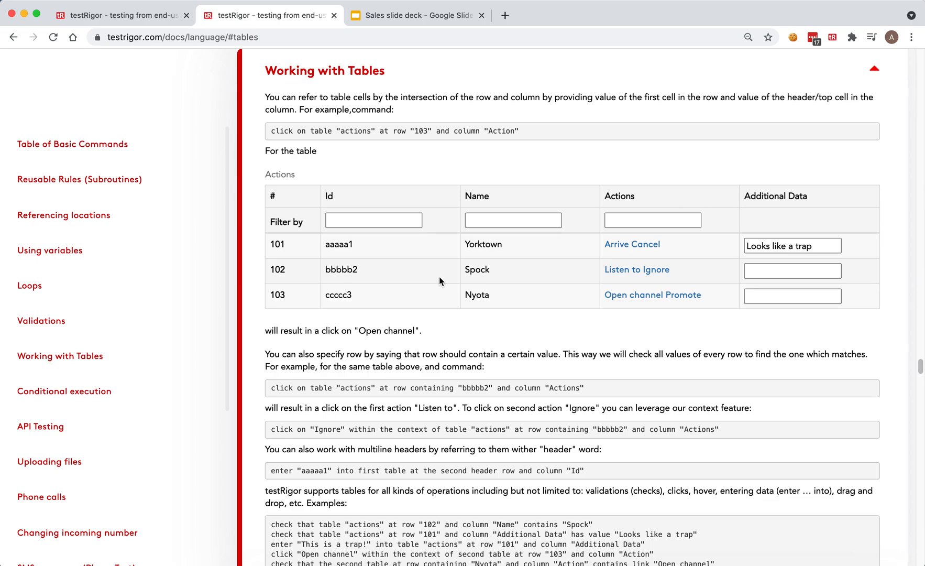
pyautogui.moveTo(661, 271)
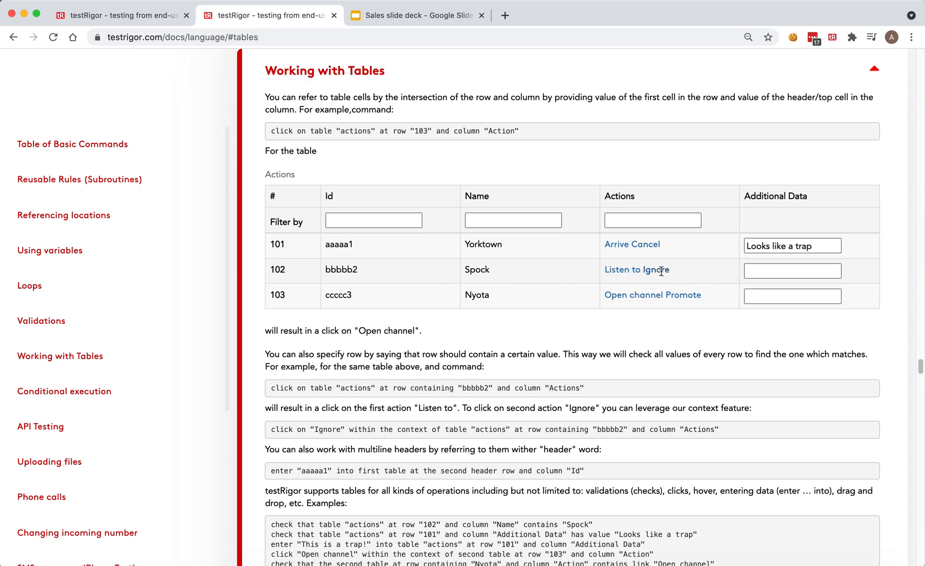
pyautogui.moveTo(371, 268)
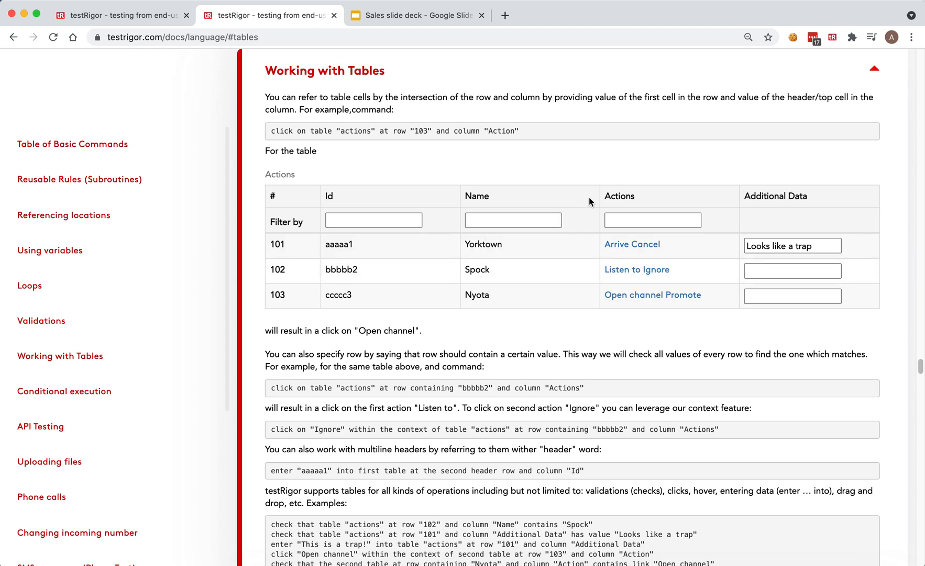
# - Highlight the word 'Actions' in the sample table header of the Working with Tables docs
pyautogui.doubleClick(619, 196)
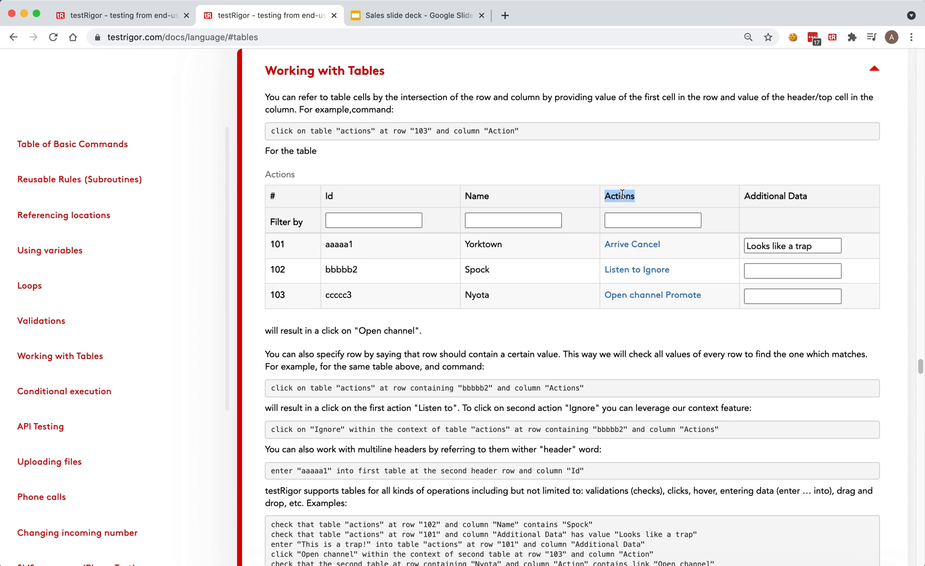
pyautogui.moveTo(402, 283)
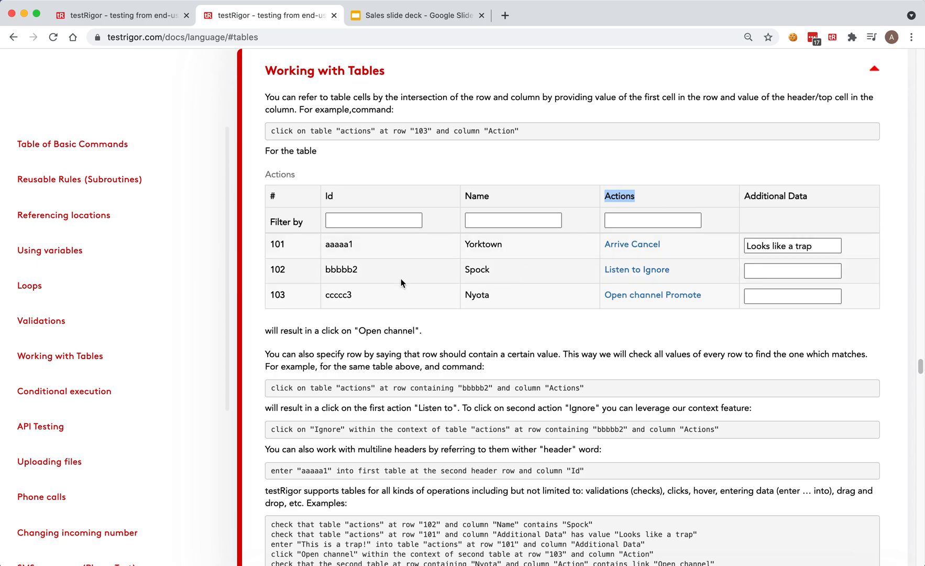
pyautogui.moveTo(652, 271)
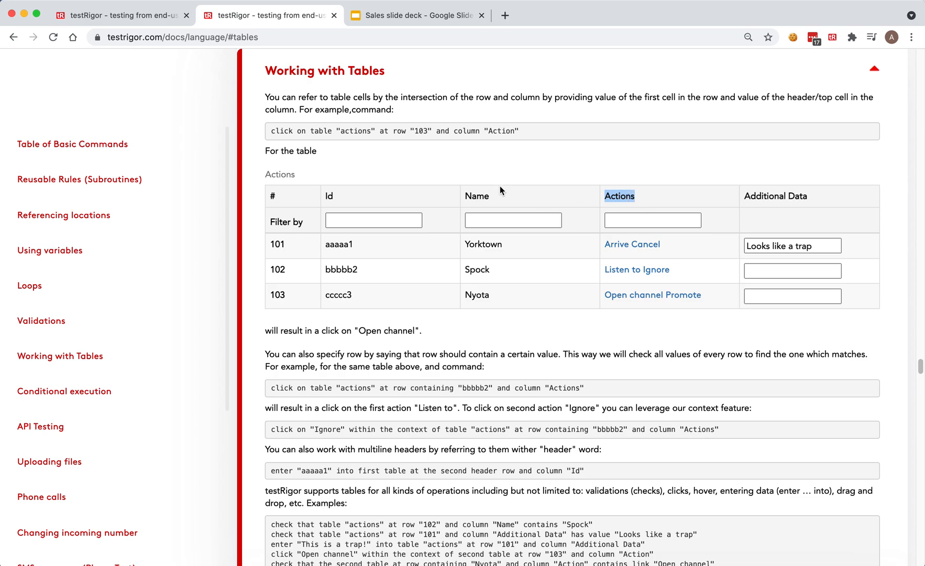
pyautogui.moveTo(296, 191)
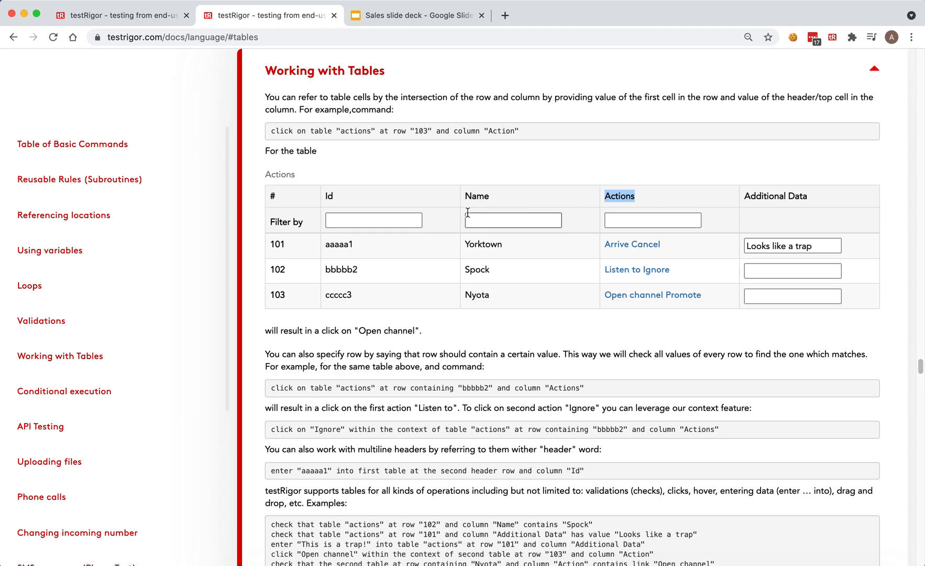
pyautogui.moveTo(535, 311)
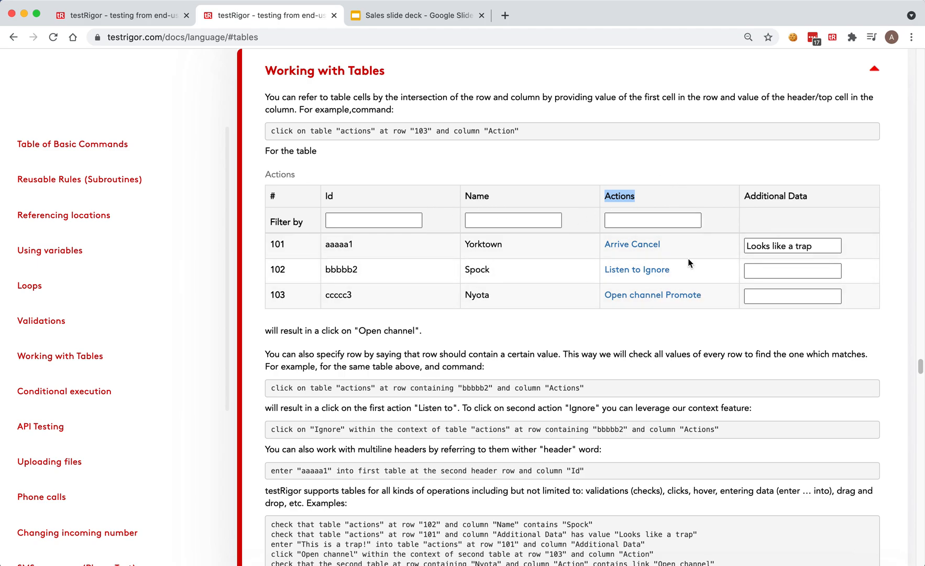
pyautogui.moveTo(711, 281)
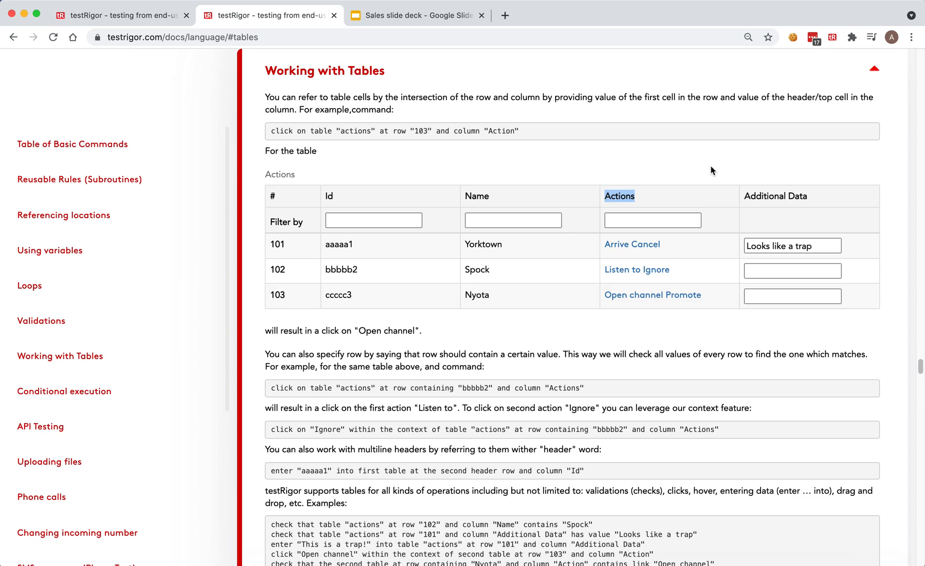
pyautogui.moveTo(381, 91)
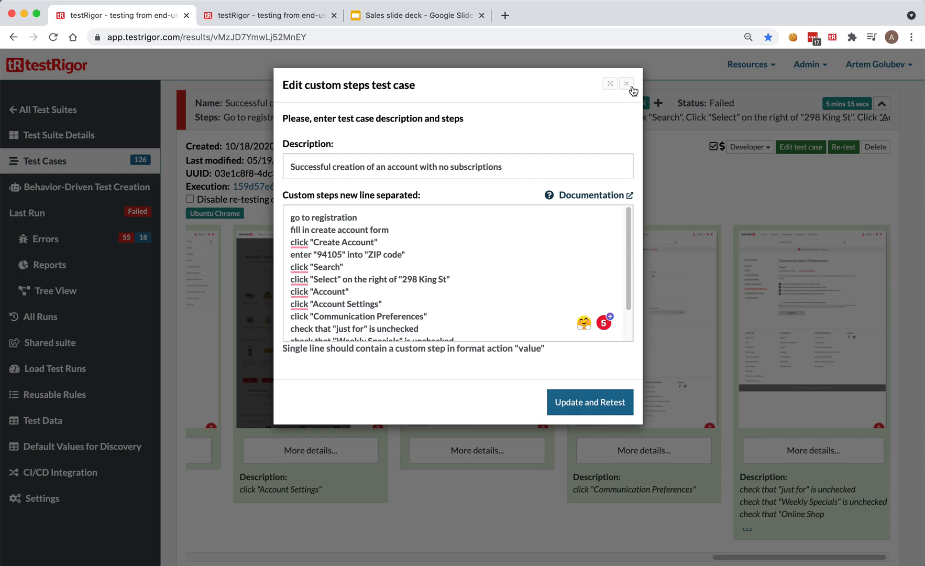
# - Leave the custom steps editor to return to the failed test case's step screenshots
pyautogui.click(627, 83)
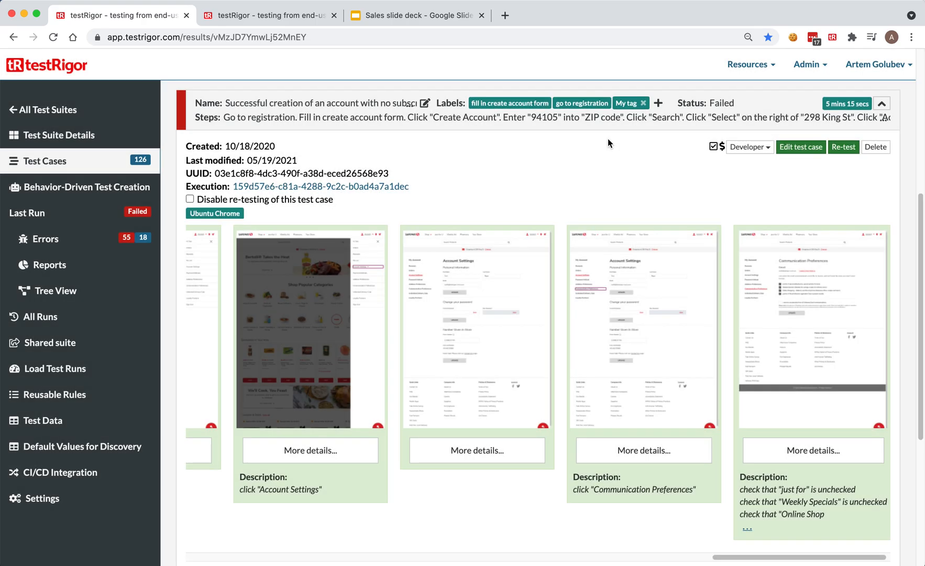
pyautogui.moveTo(611, 163)
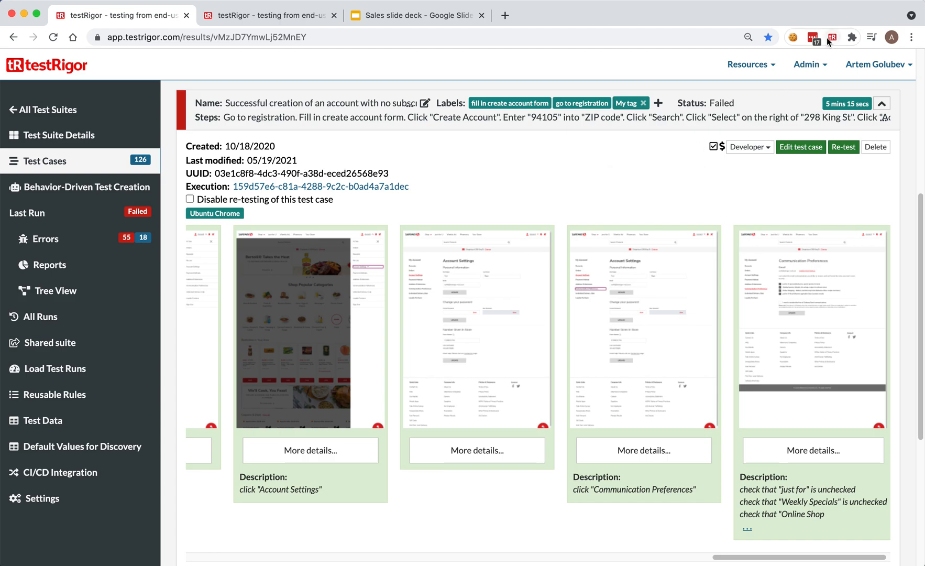
pyautogui.click(833, 36)
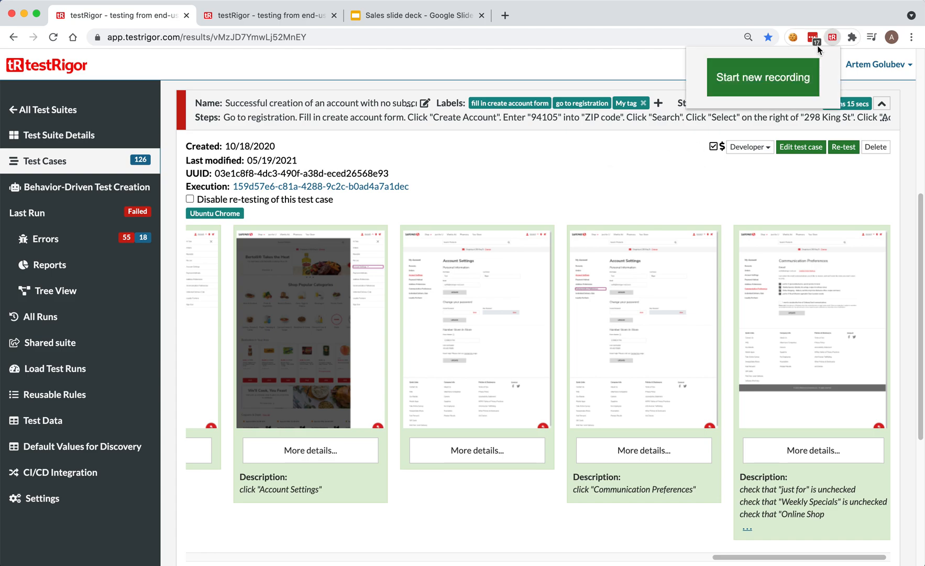
pyautogui.moveTo(824, 62)
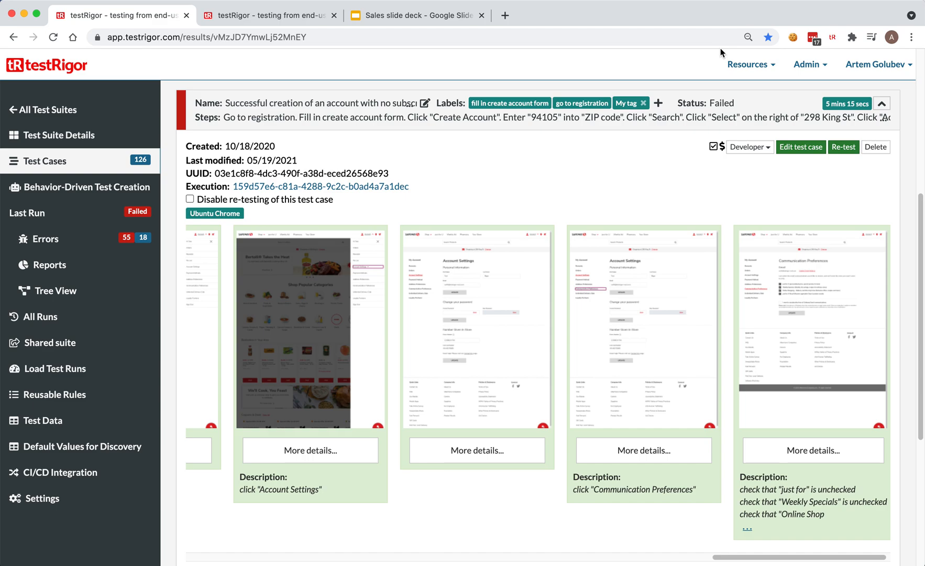
pyautogui.moveTo(678, 43)
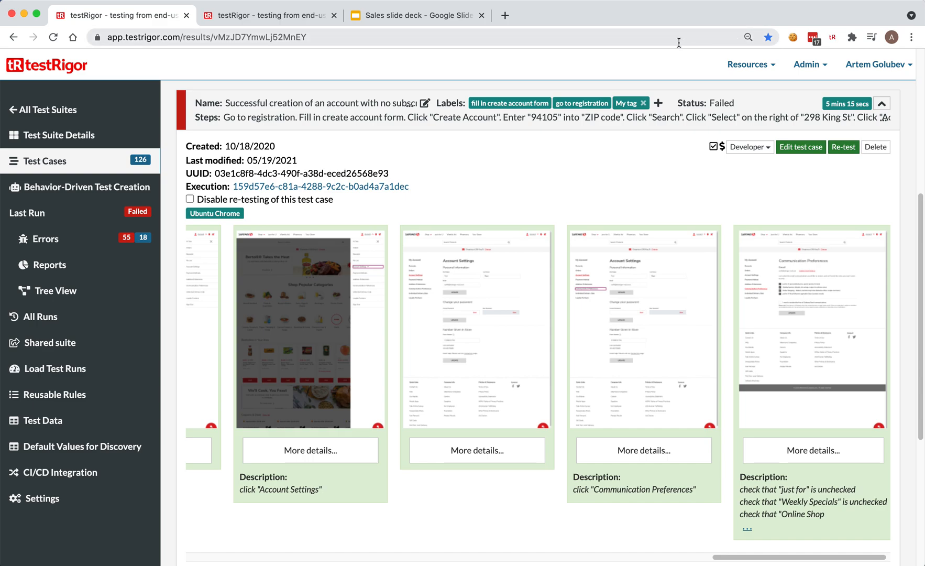
pyautogui.click(49, 264)
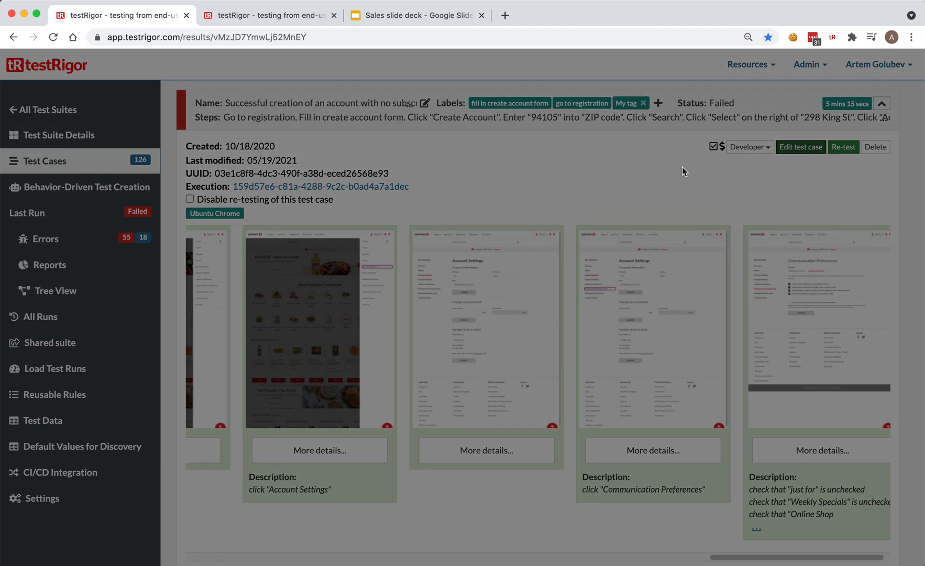
# - Reopen the test case's steps editor and review the recorder's captured steps, selecting the scroll up step
pyautogui.click(800, 146)
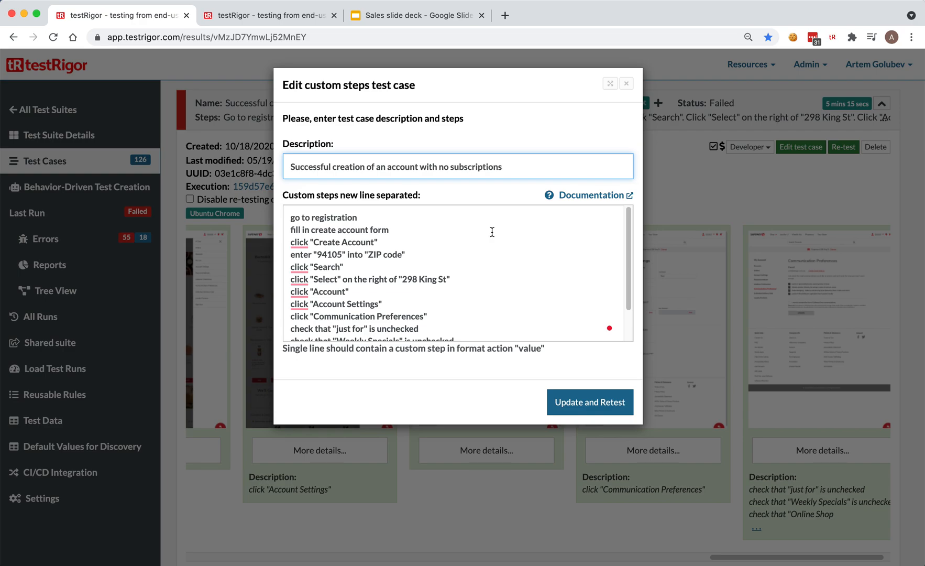
pyautogui.moveTo(539, 166)
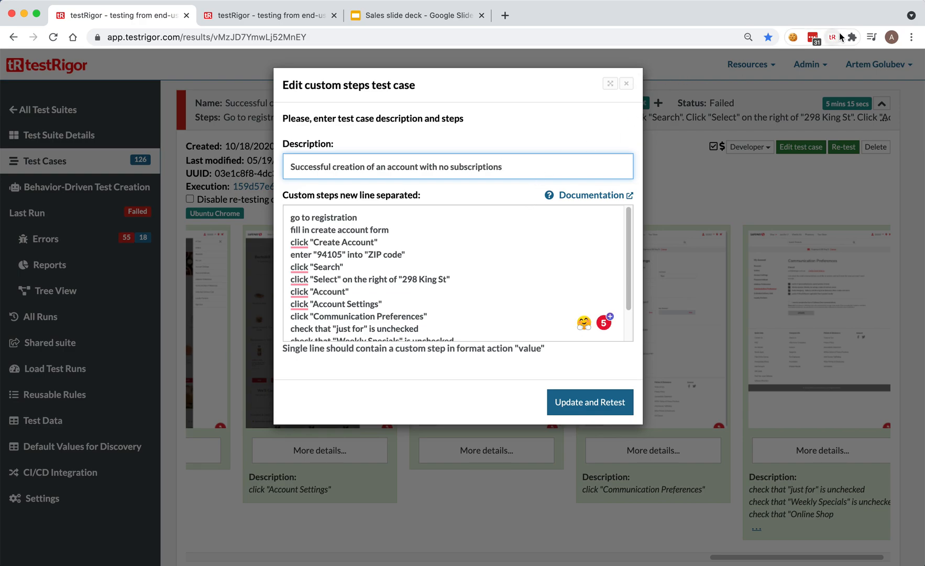
pyautogui.click(833, 37)
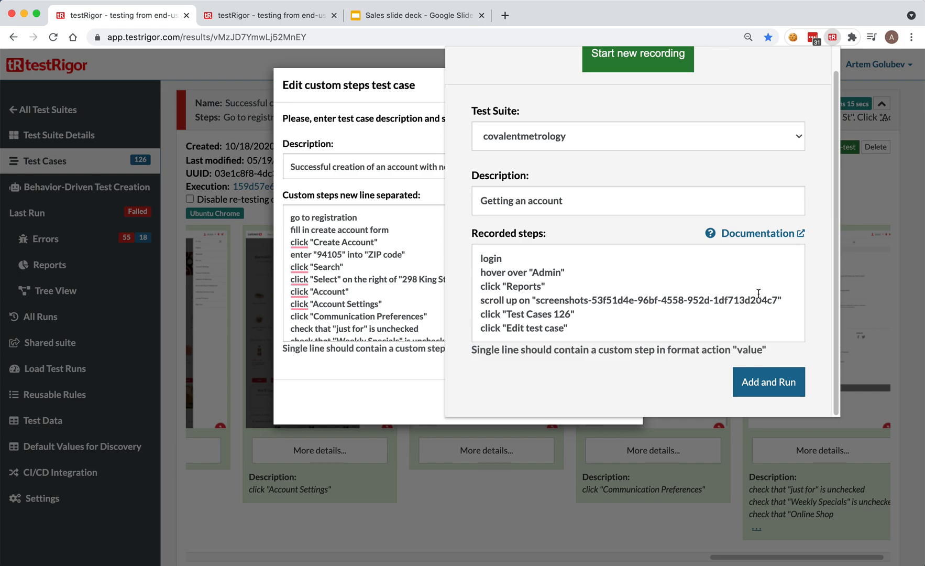
pyautogui.moveTo(481, 259)
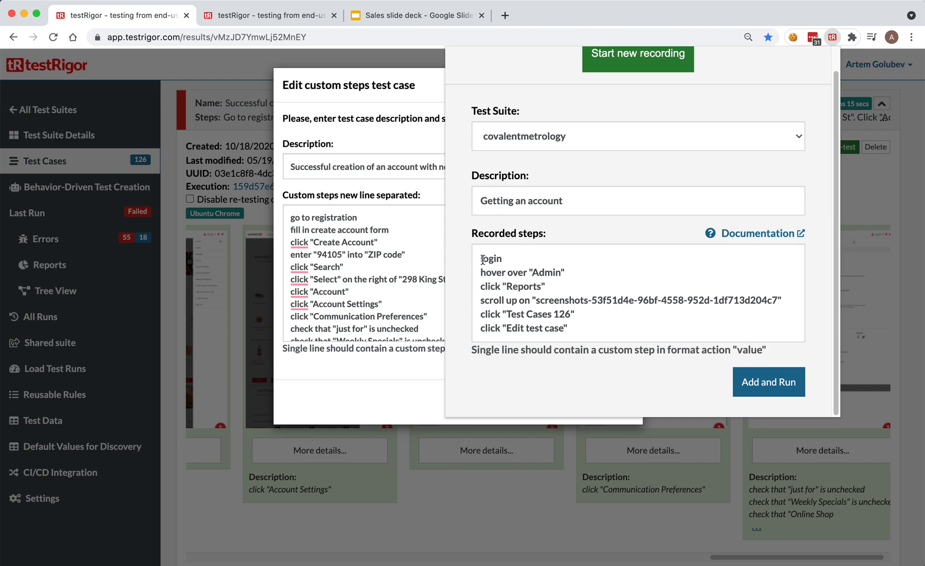
pyautogui.moveTo(481, 259); pyautogui.dragTo(579, 321)
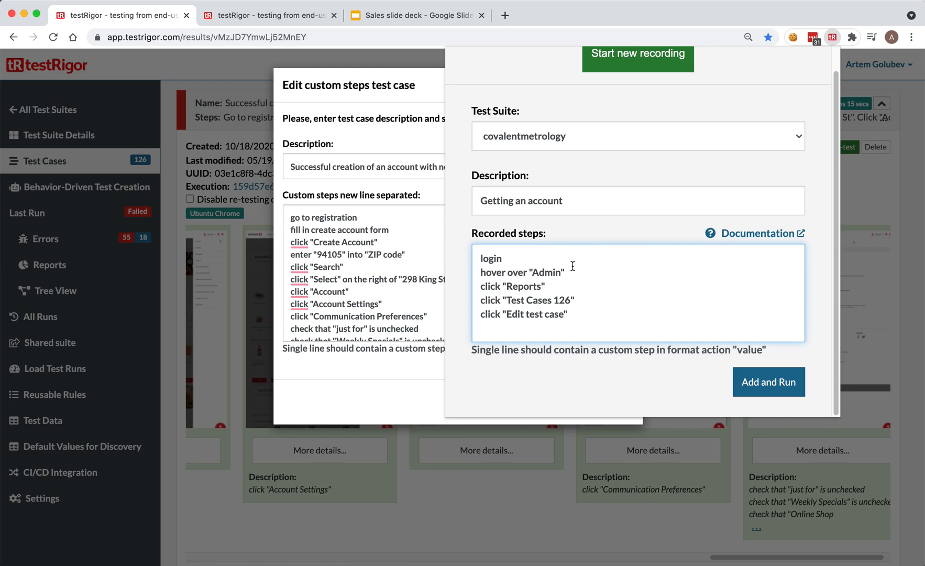
pyautogui.doubleClick(545, 272)
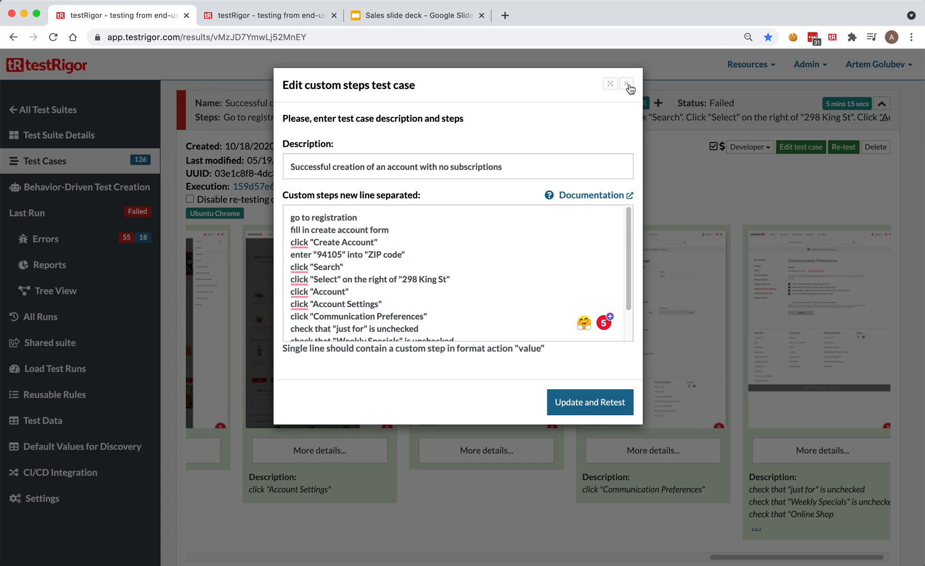
# - Leave the custom steps editor without saving, back to the failed test case's results
pyautogui.click(626, 83)
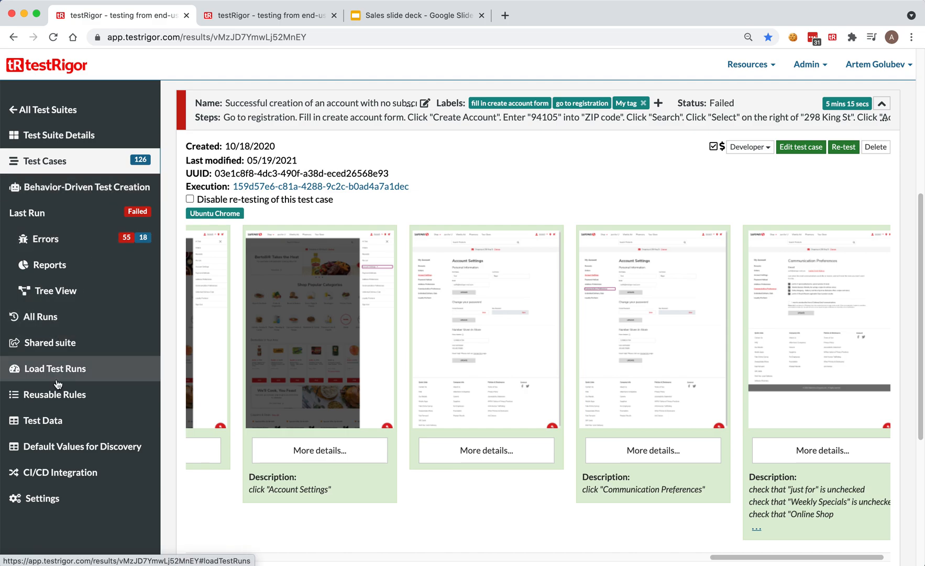
# - Show the Reusable Rules list and the 'Go to 298 King' rule with its four execution steps
pyautogui.click(55, 394)
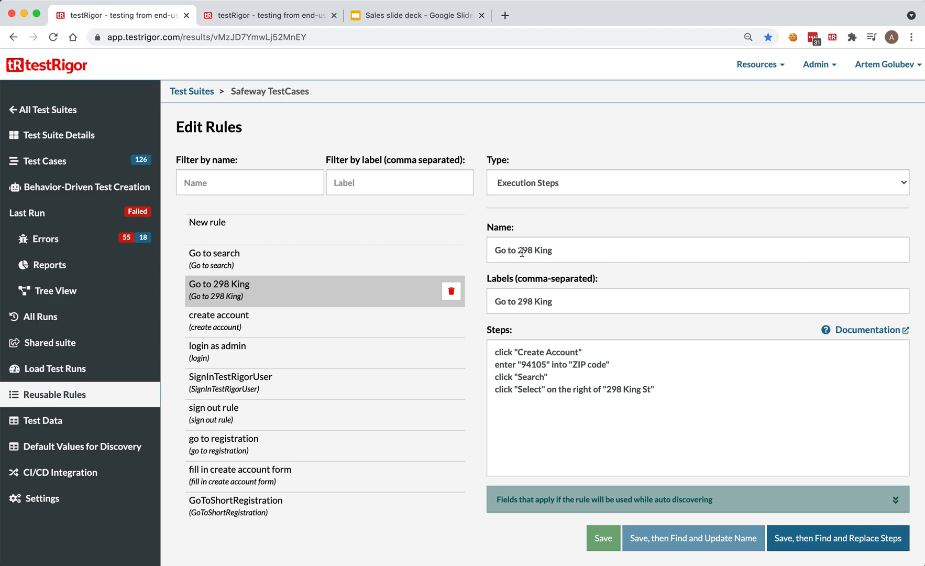
pyautogui.tripleClick(523, 249)
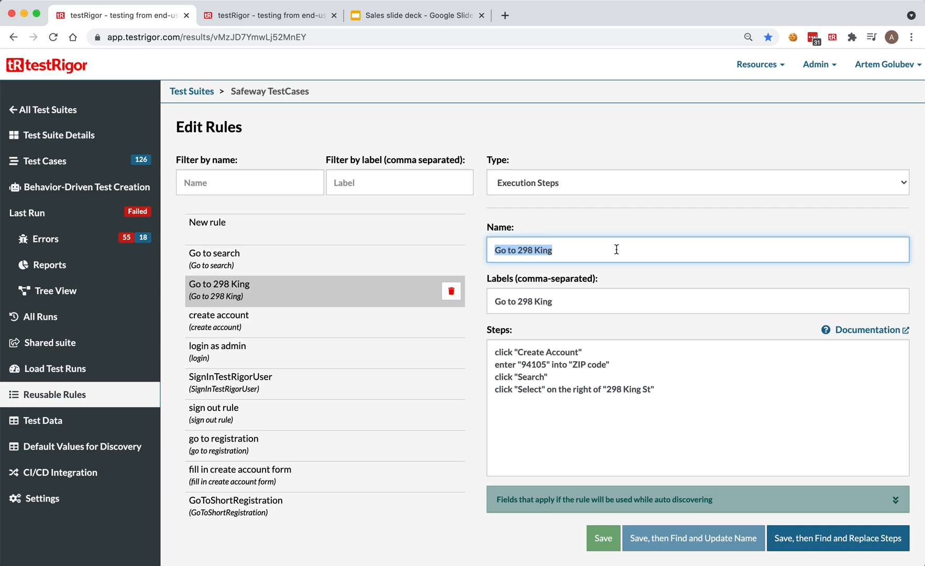
pyautogui.moveTo(301, 340)
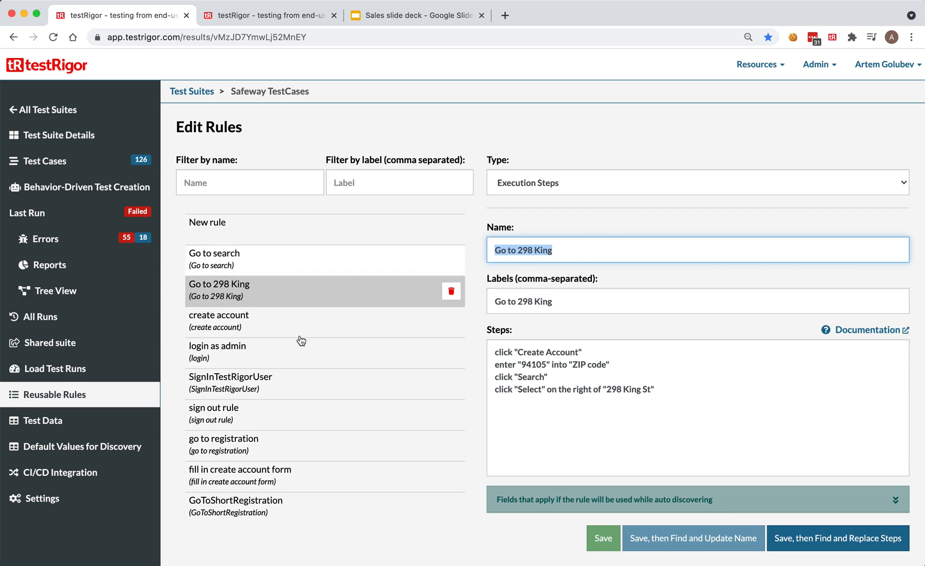
pyautogui.moveTo(264, 474)
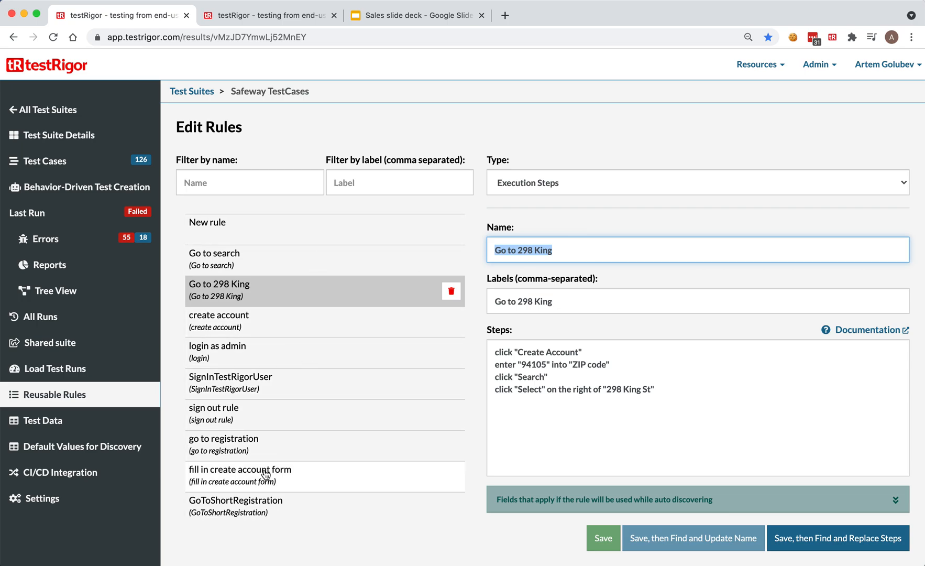
# - Show the 'fill in create account form' rule with its six form-entry steps
pyautogui.click(240, 474)
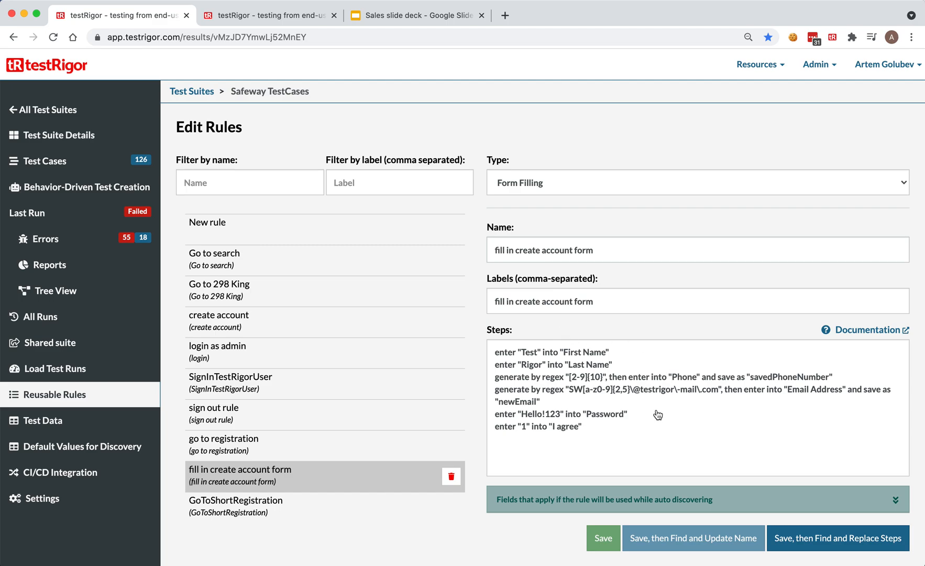
pyautogui.moveTo(609, 444)
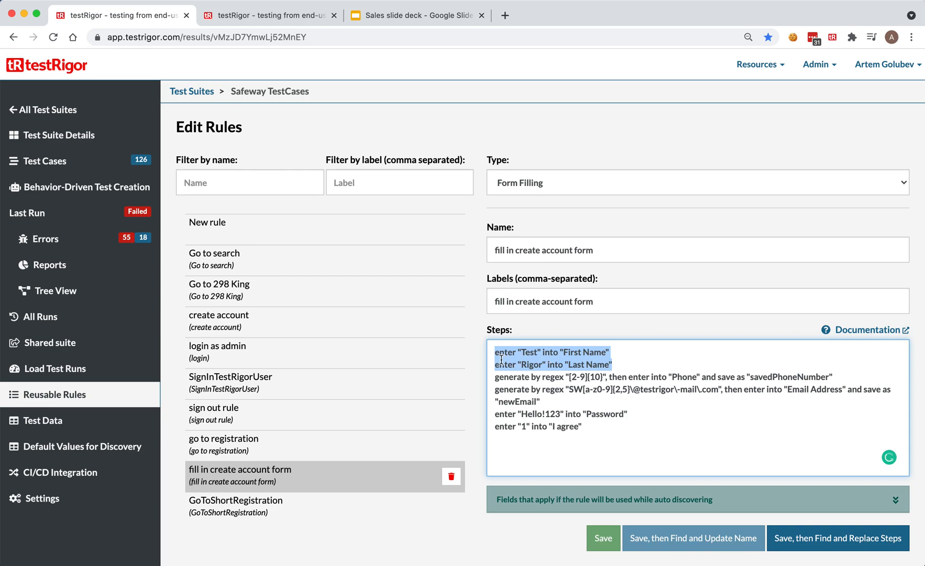
pyautogui.moveTo(557, 371)
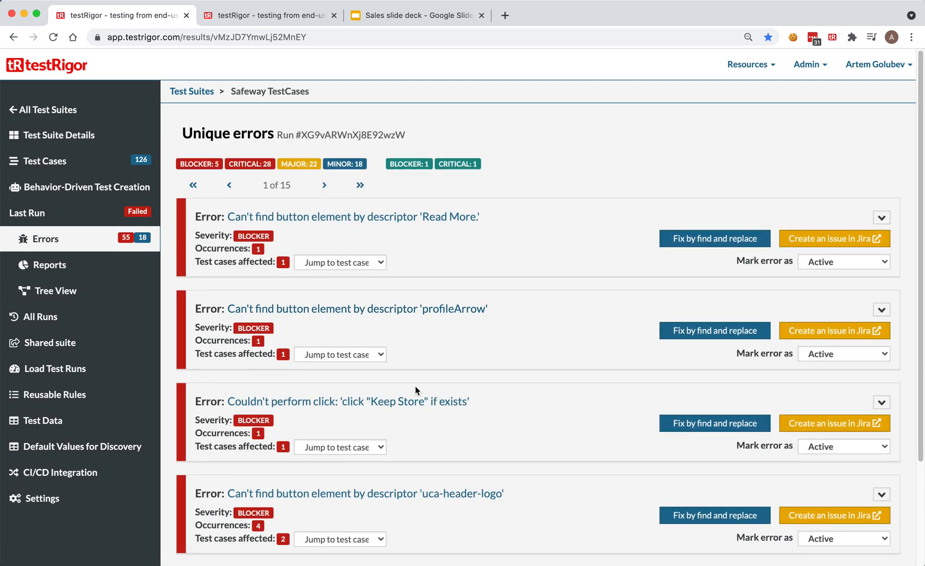
# - Scroll the run's Unique errors list down to the expanded 'uca-header-logo' error screenshots
pyautogui.scroll(-3)
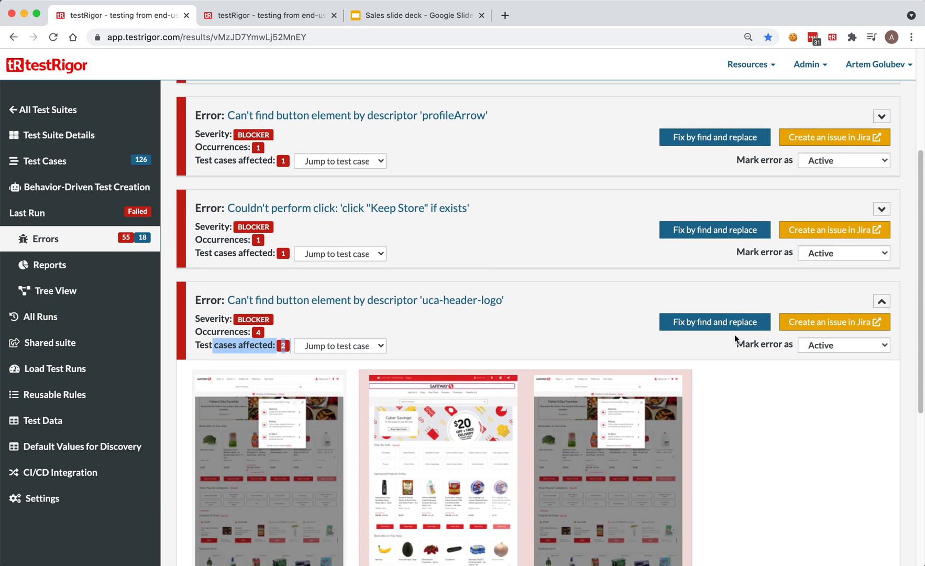
pyautogui.moveTo(724, 377)
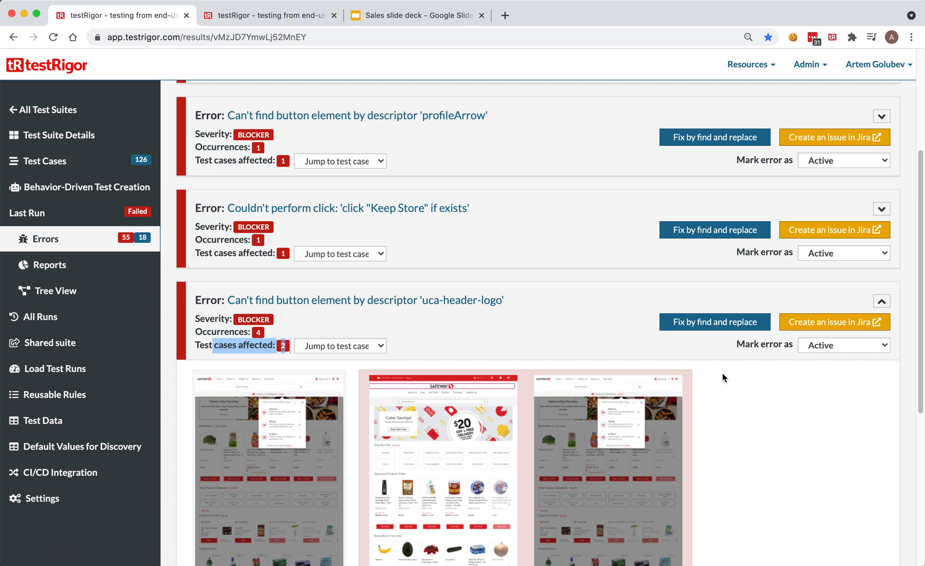
pyautogui.scroll(-3)
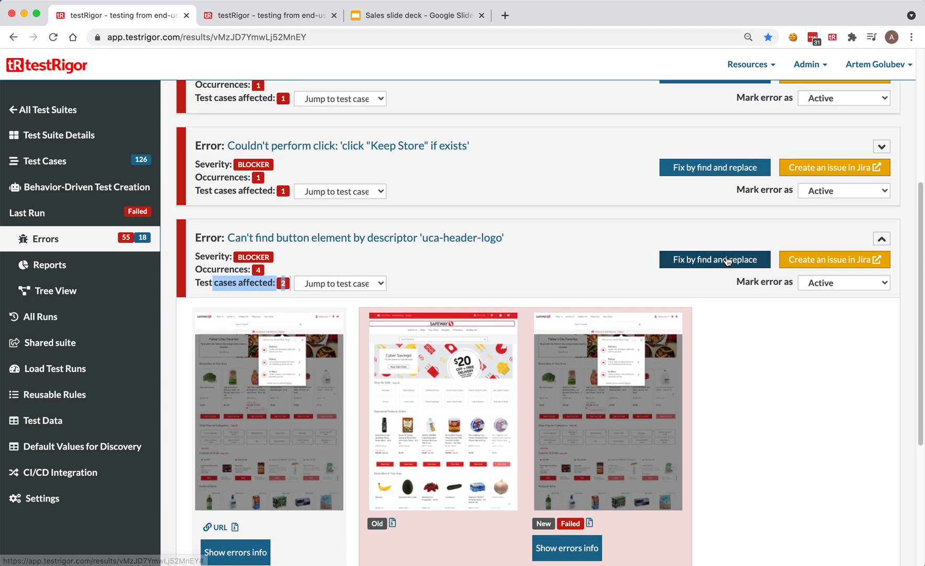
pyautogui.click(715, 258)
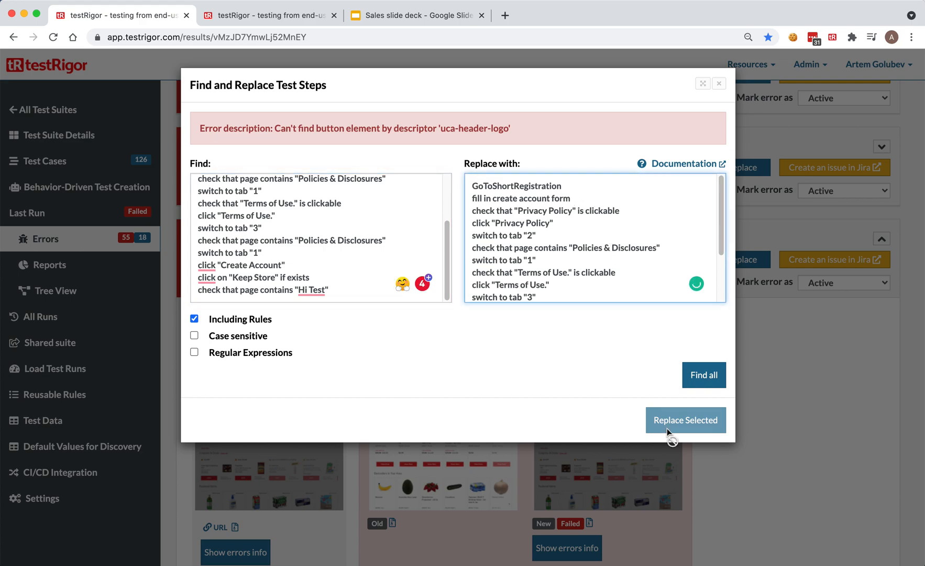
pyautogui.click(685, 420)
pyautogui.write('and')
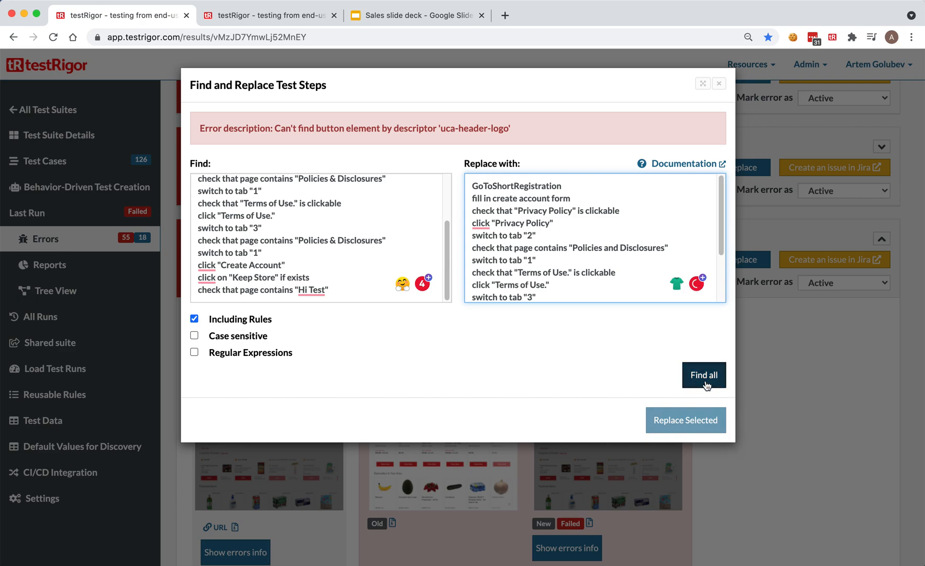
pyautogui.click(703, 376)
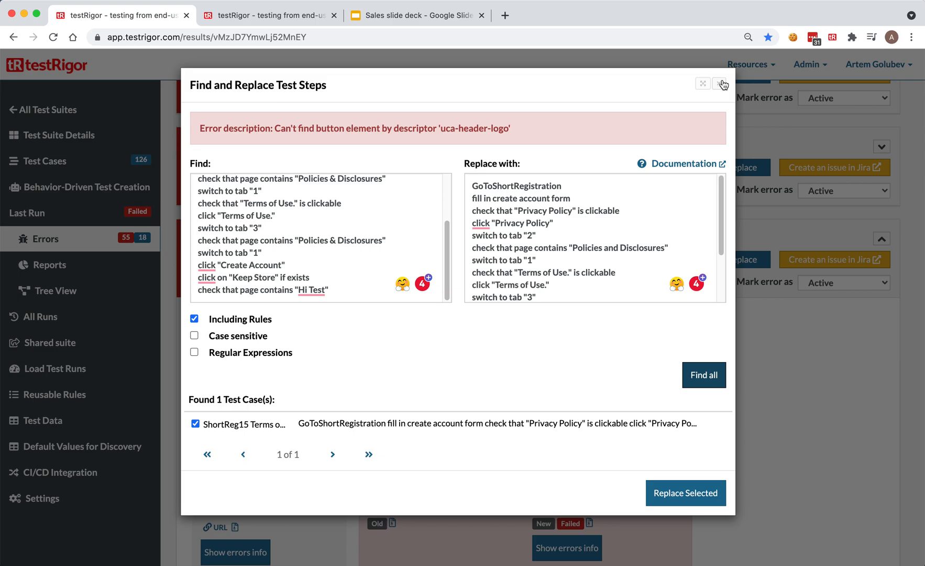
pyautogui.click(722, 84)
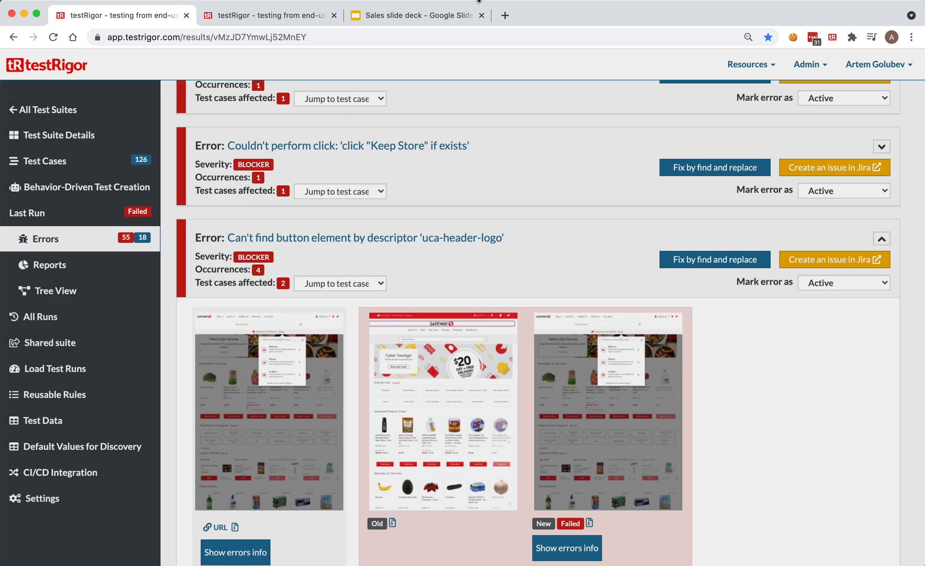
# - Load testrigor.com in a new browser tab to reach the marketing homepage
pyautogui.click(504, 15)
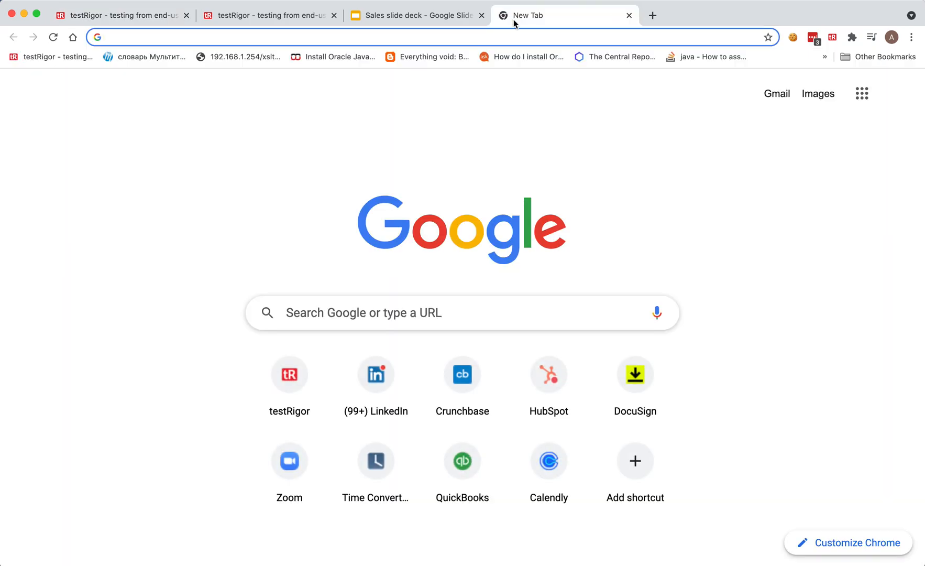
pyautogui.write('testrigor.com')
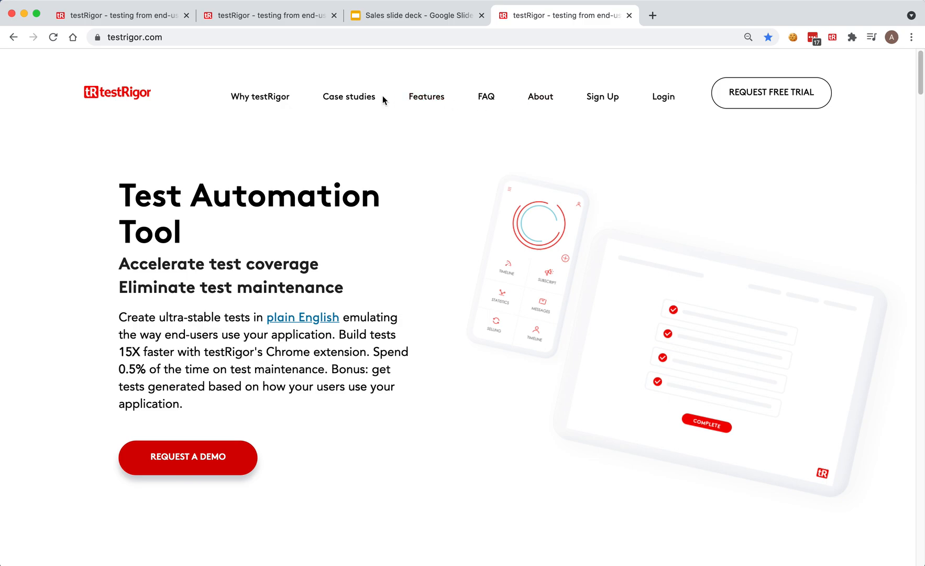
pyautogui.moveTo(382, 104)
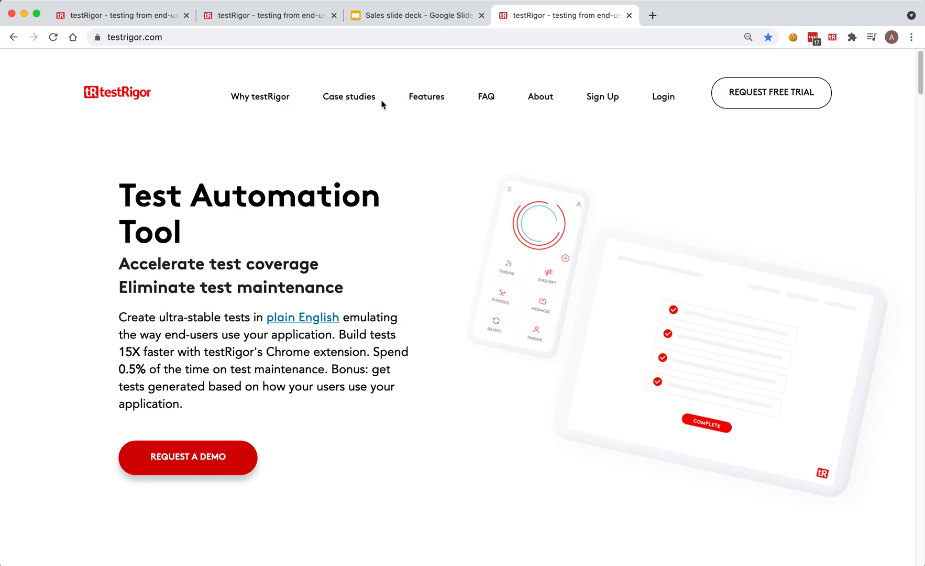
pyautogui.moveTo(602, 96)
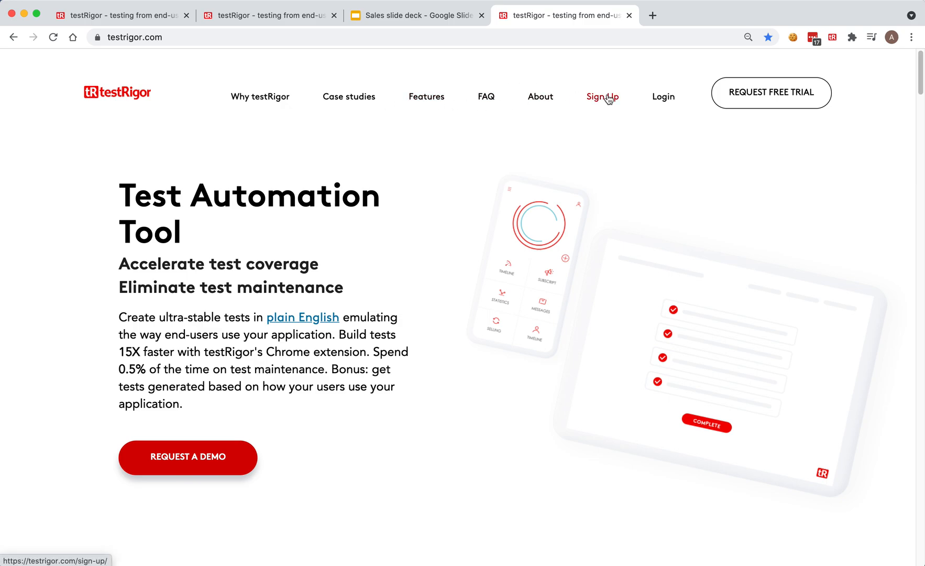
# - Go to Sign Up, showing the Free Public, Two Parallelizations ($1,800/month) and Enterprise plans
pyautogui.click(601, 97)
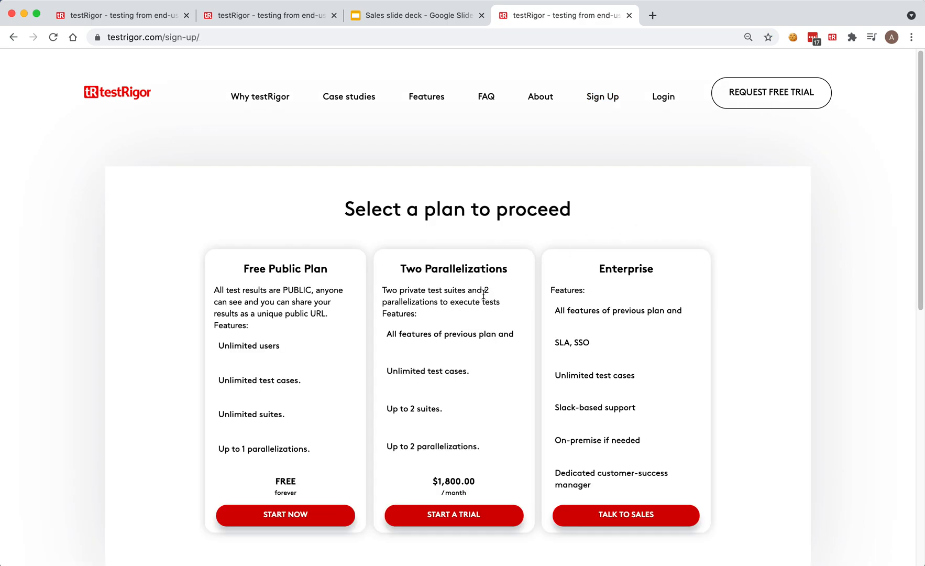
pyautogui.moveTo(494, 420)
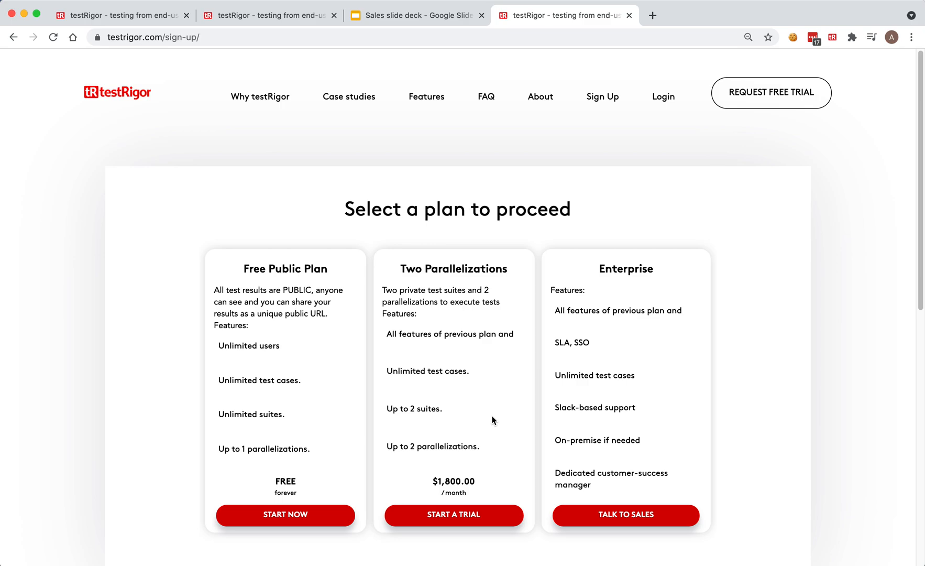
pyautogui.moveTo(477, 399)
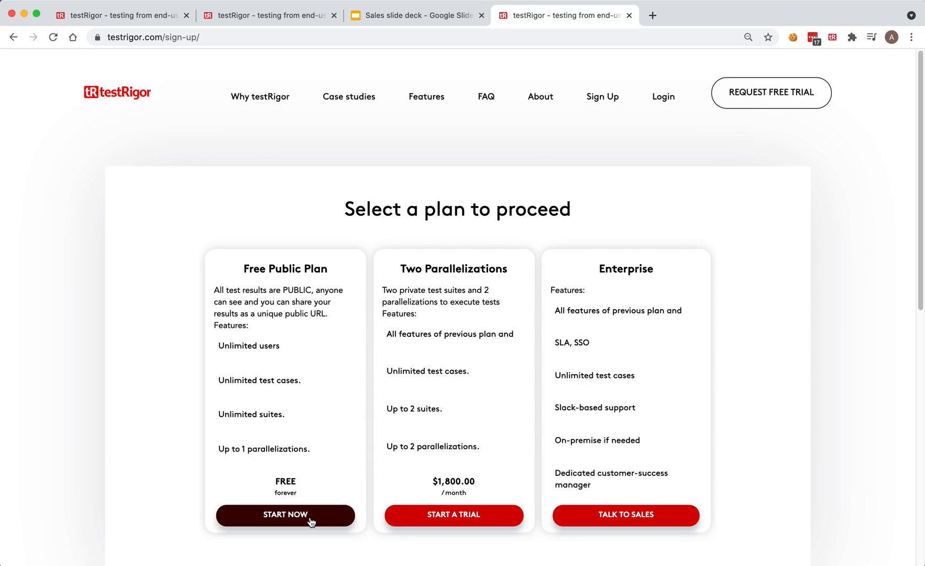
pyautogui.moveTo(334, 428)
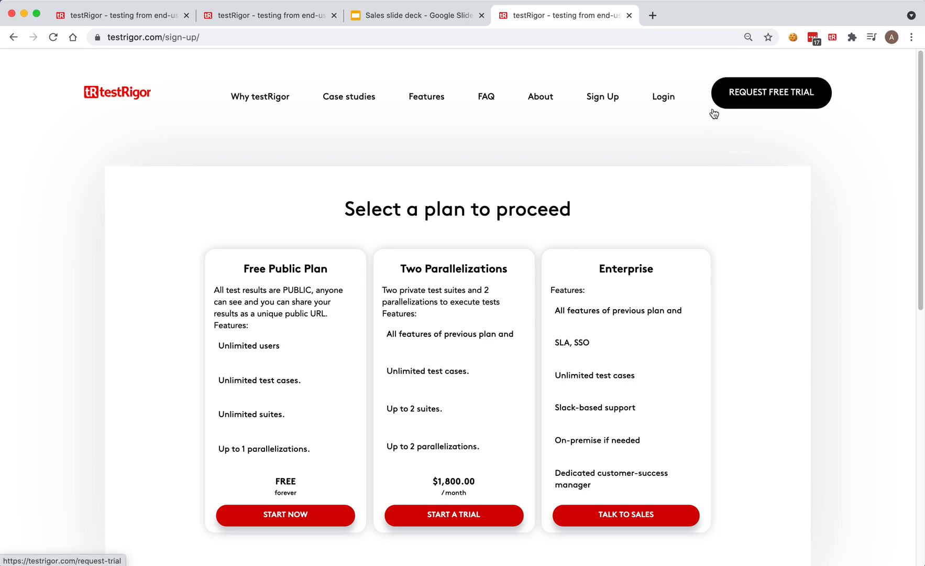
pyautogui.moveTo(793, 267)
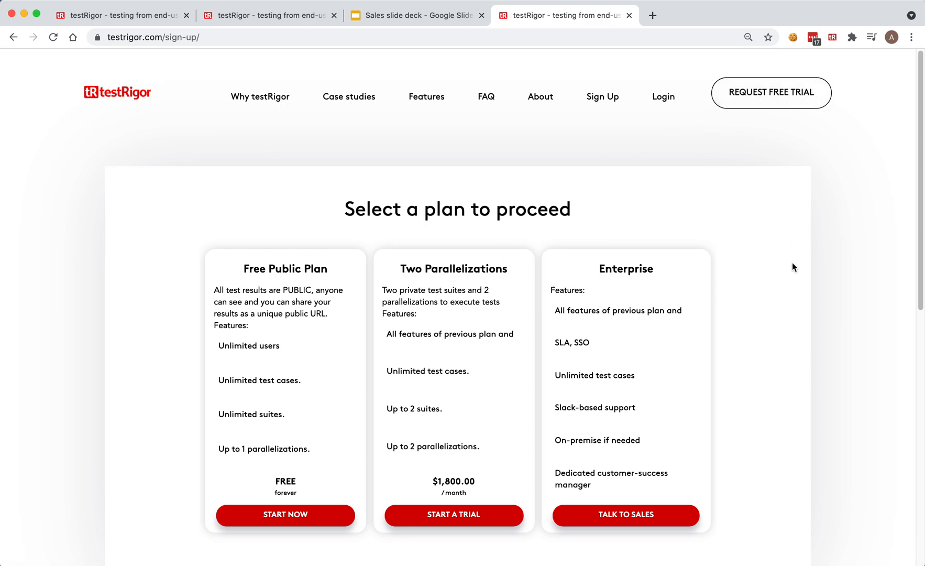